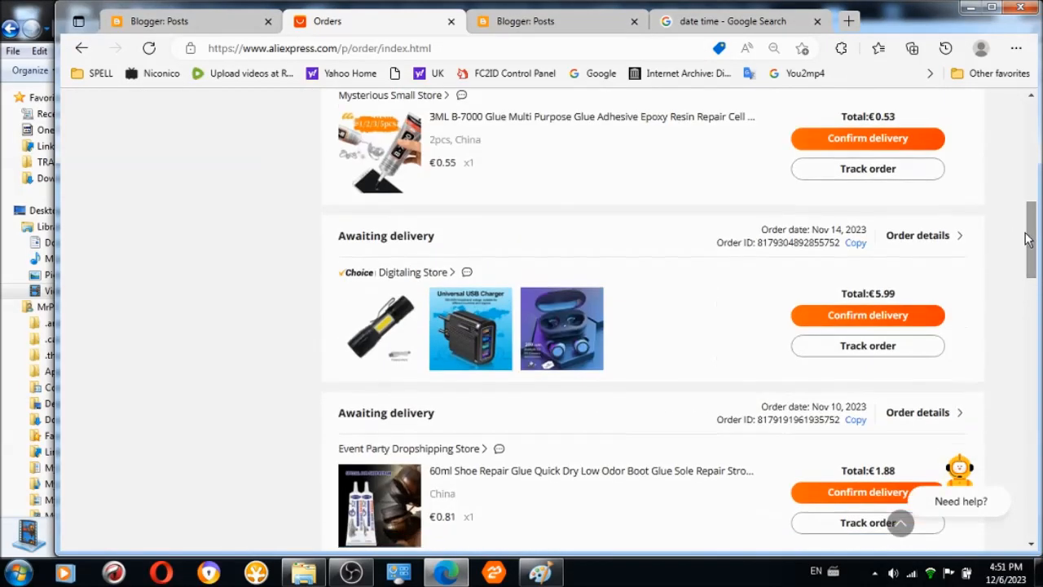
Open the Nov 14 Digitaling Store order details, switching briefly to OBS and back.
{"action": "left_click", "coordinate": [916, 235]}
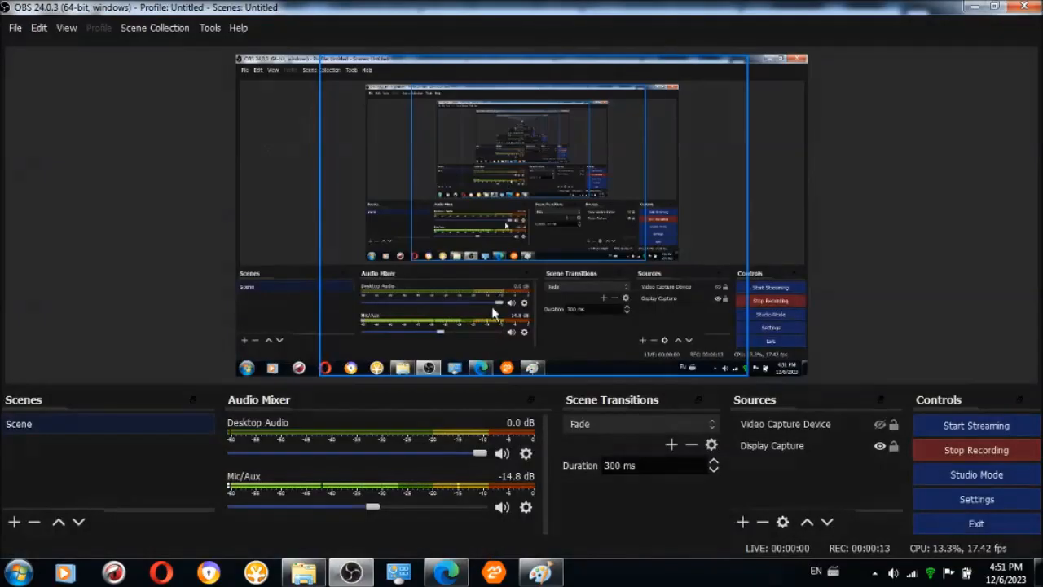
{"action": "left_click", "coordinate": [771, 445]}
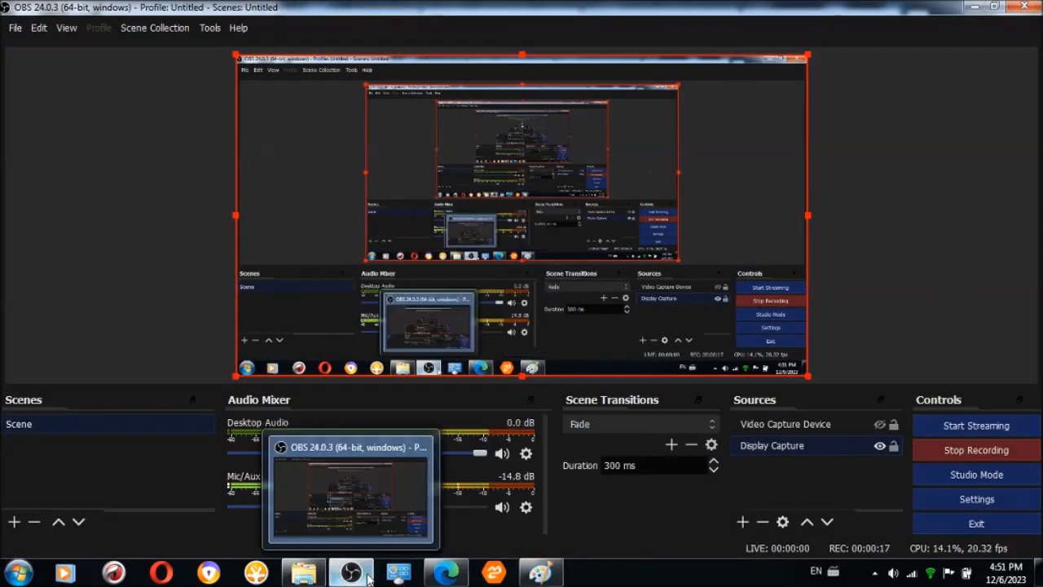
{"action": "left_click", "coordinate": [445, 572]}
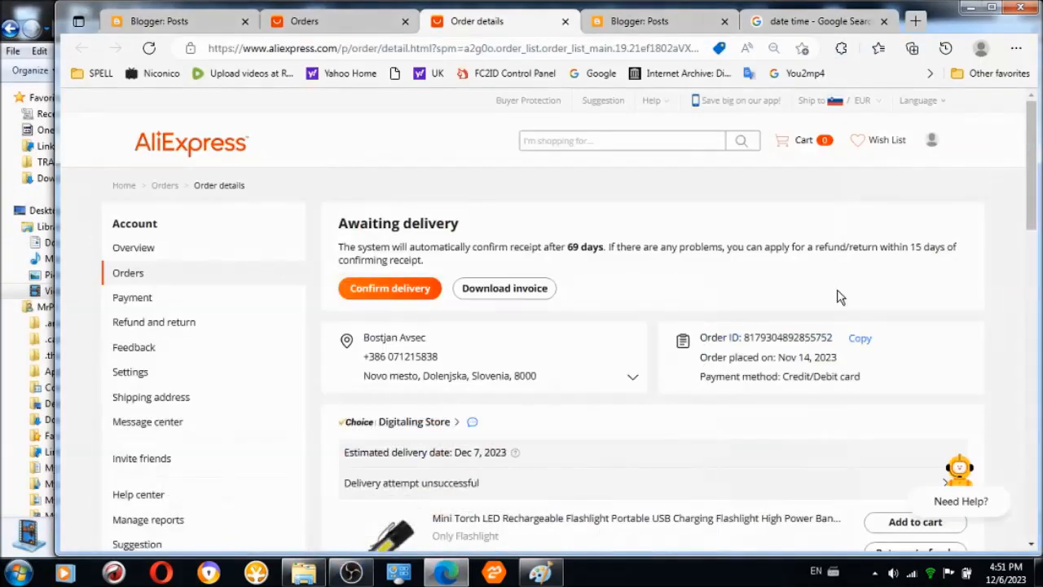
{"action": "mouse_move", "coordinate": [350, 570]}
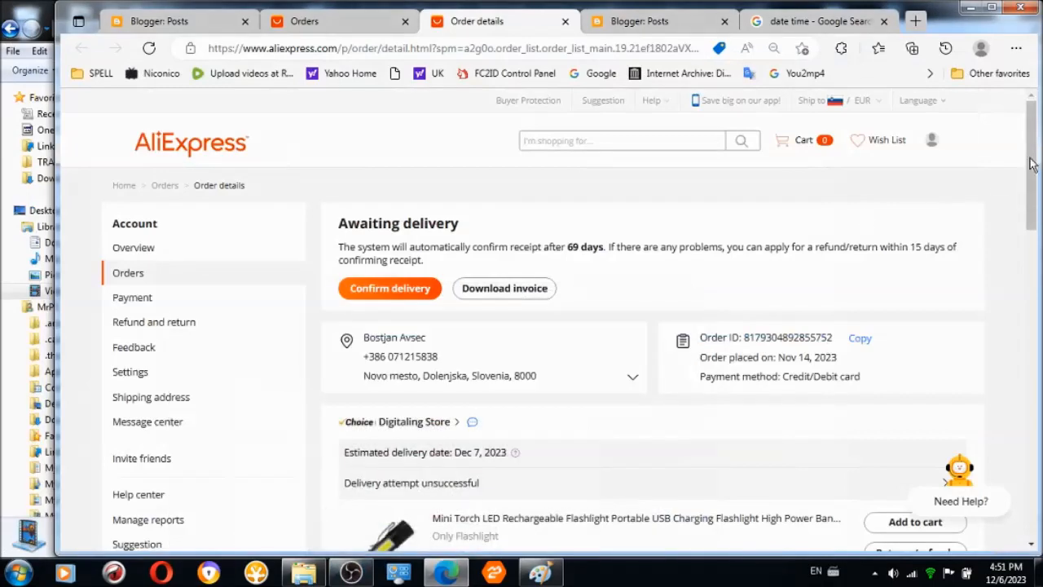
{"action": "scroll", "scroll_direction": "down", "scroll_amount": 3}
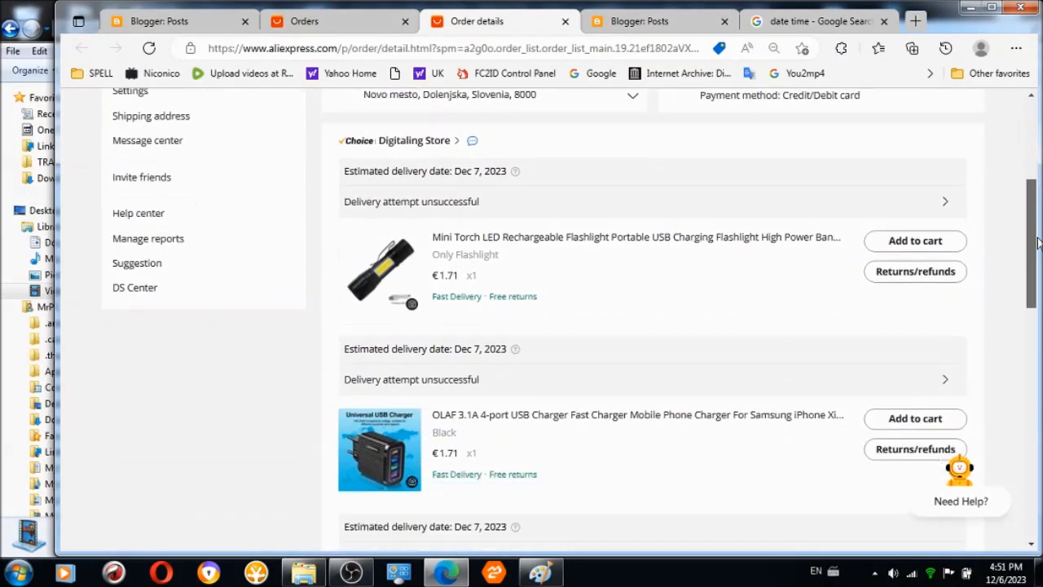
{"action": "scroll", "scroll_direction": "down", "scroll_amount": 3}
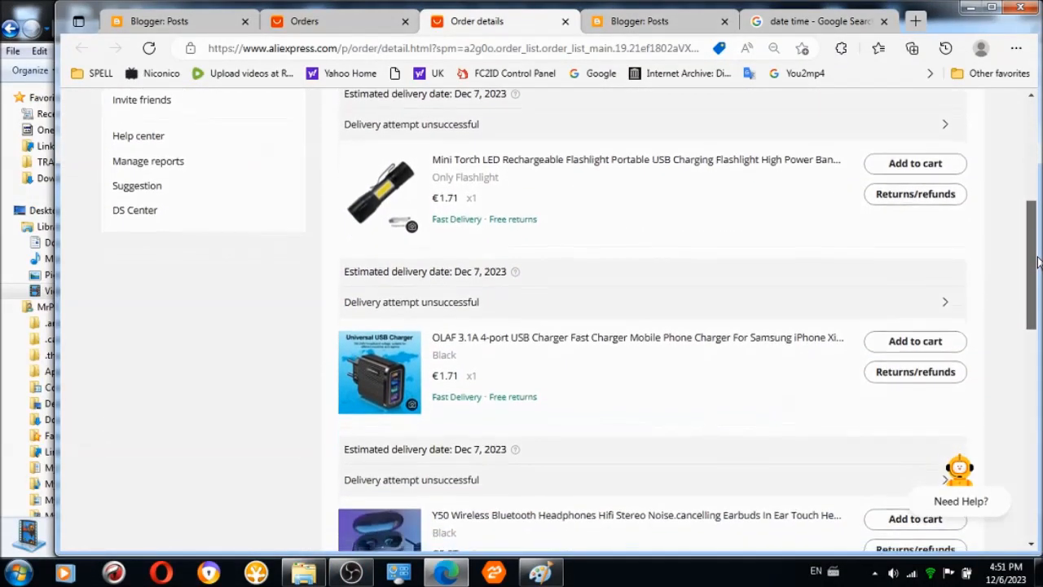
{"action": "scroll", "scroll_direction": "down", "scroll_amount": 3}
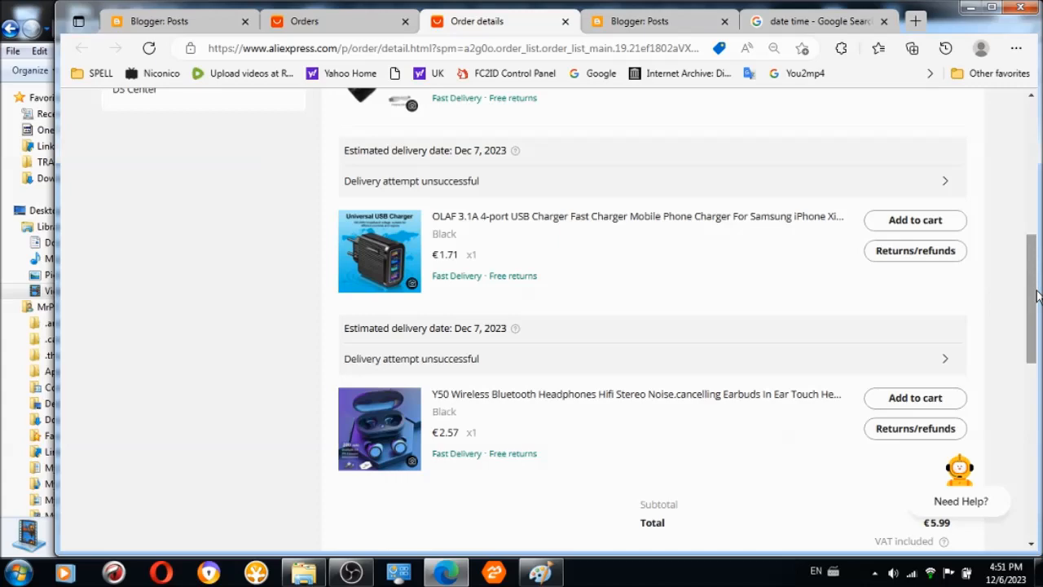
{"action": "left_click", "coordinate": [773, 48]}
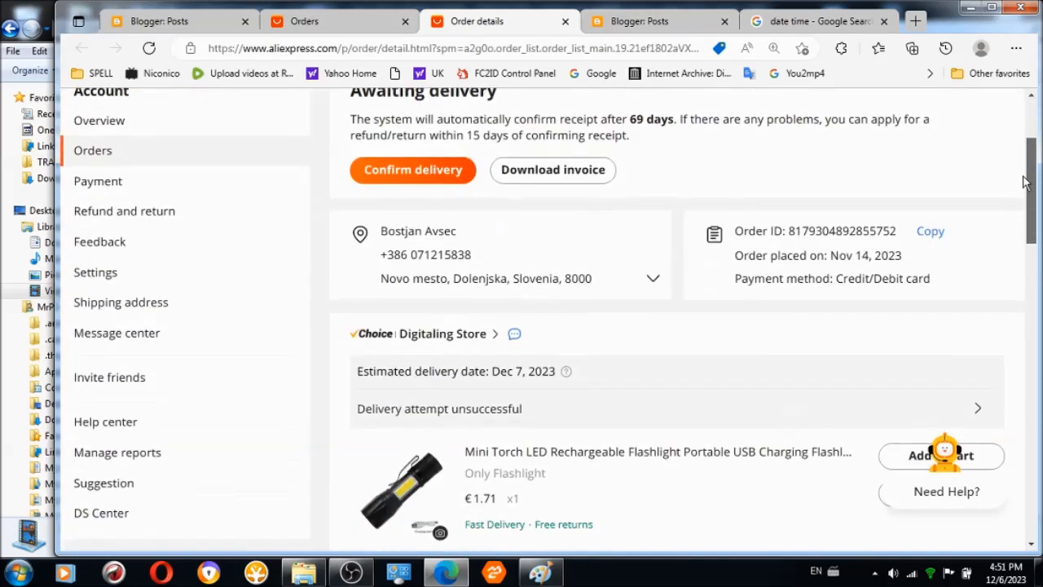
{"action": "scroll", "scroll_direction": "down", "scroll_amount": 3}
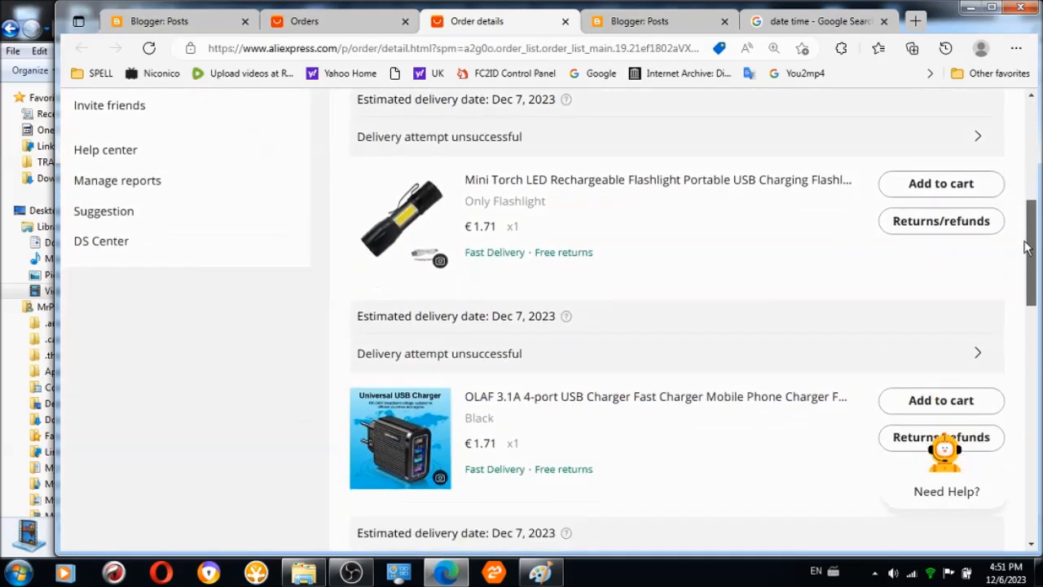
{"action": "scroll", "scroll_direction": "down", "scroll_amount": 3}
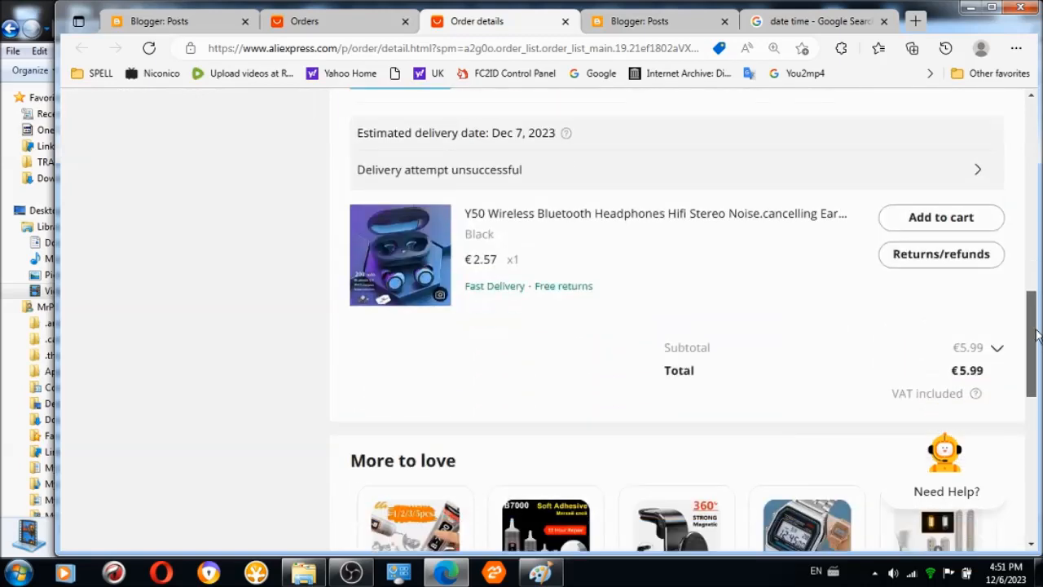
{"action": "scroll", "scroll_direction": "up", "scroll_amount": 3}
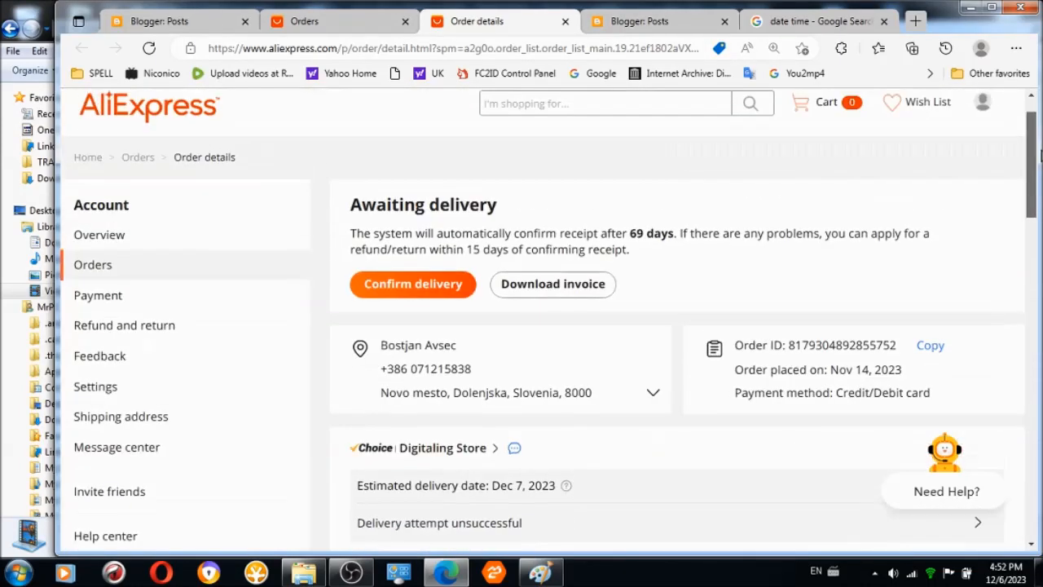
{"action": "scroll", "scroll_direction": "down", "scroll_amount": 3}
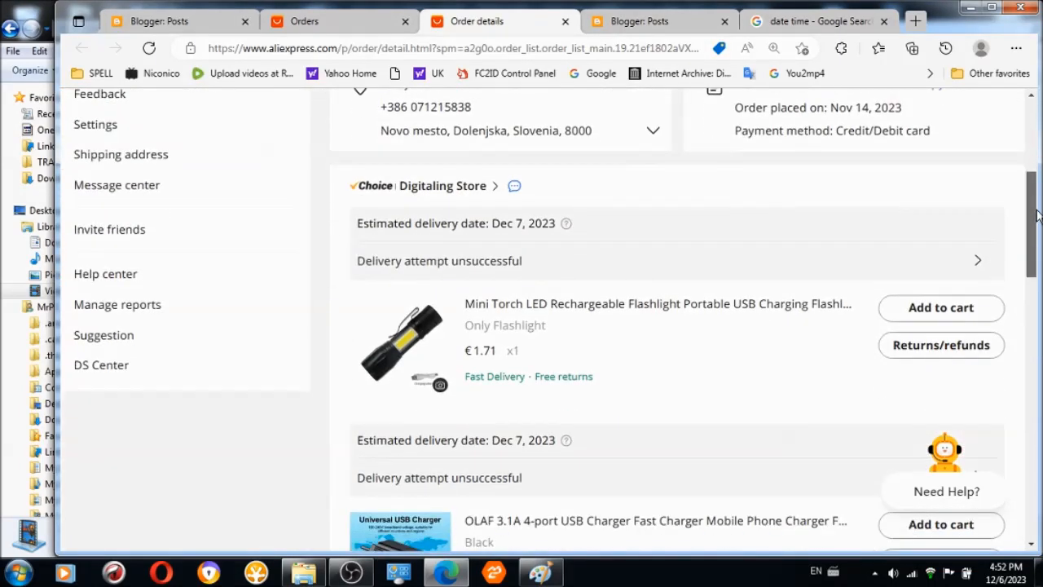
{"action": "scroll", "scroll_direction": "down", "scroll_amount": 3}
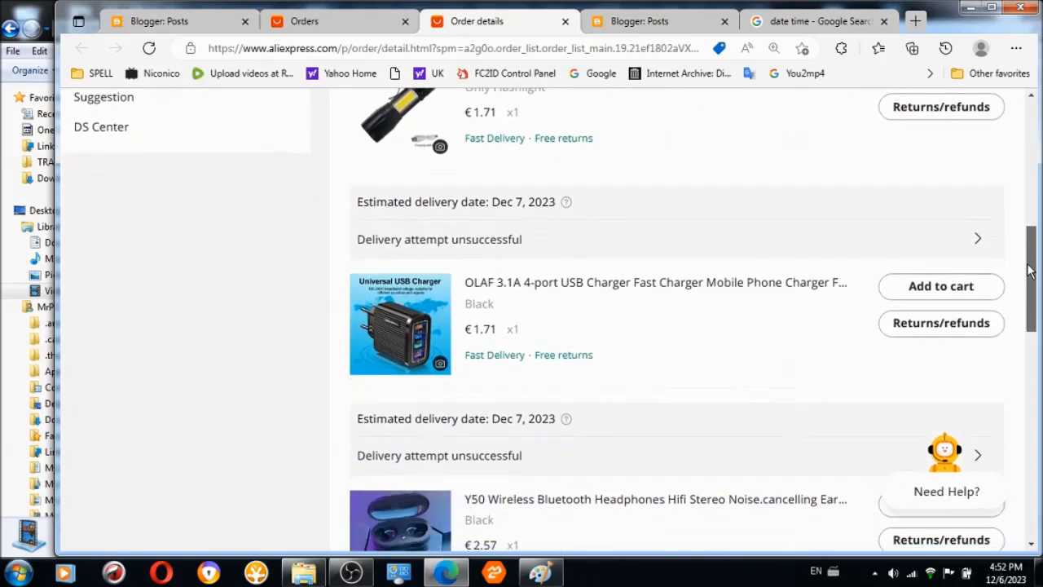
{"action": "scroll", "scroll_direction": "down", "scroll_amount": 3}
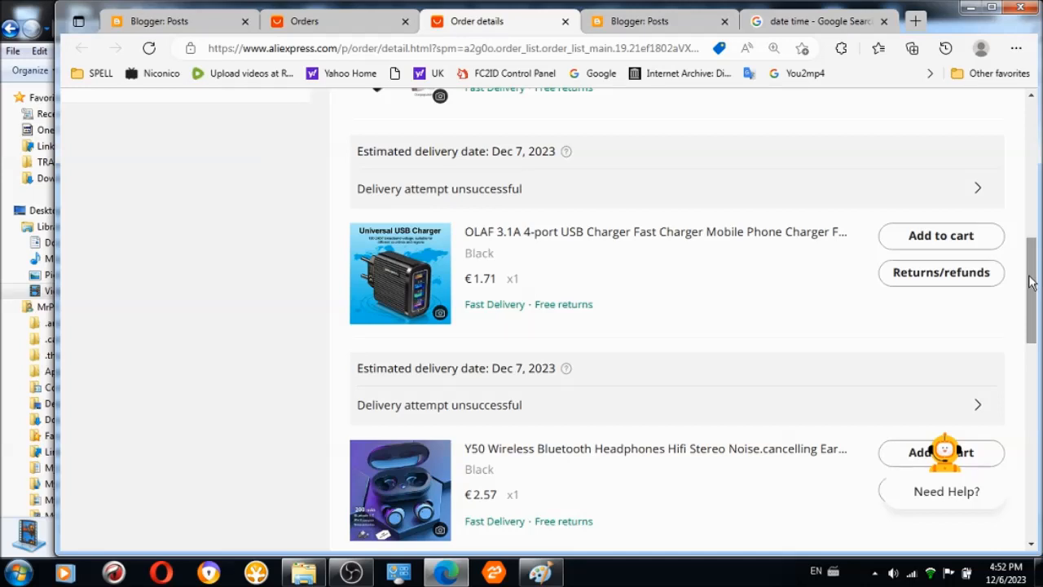
Browse the OLAF 4-port USB charger product page, then return to the AliExpress homepage.
{"action": "left_click", "coordinate": [400, 272]}
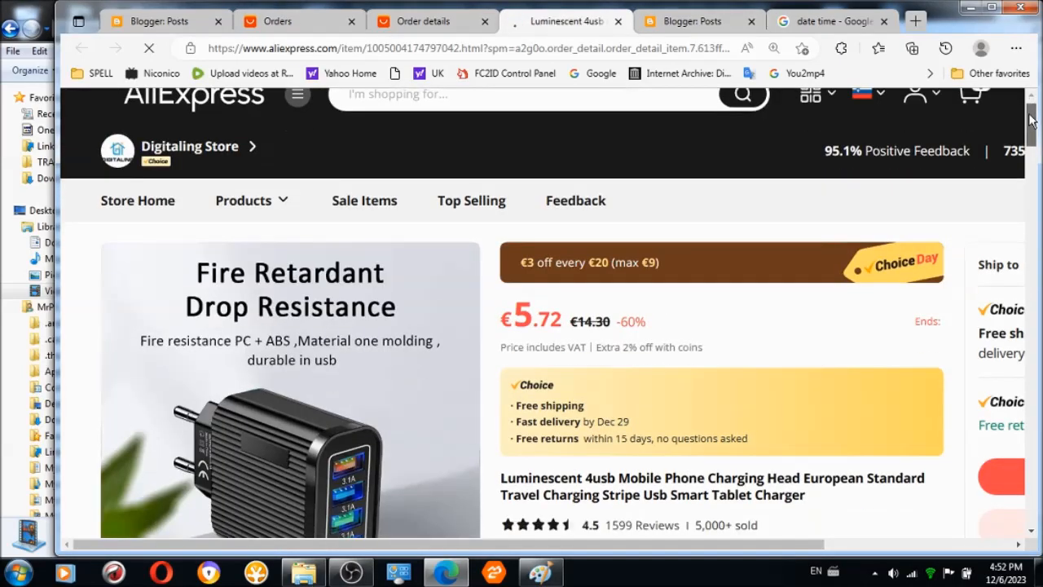
{"action": "scroll", "scroll_direction": "down", "scroll_amount": 3}
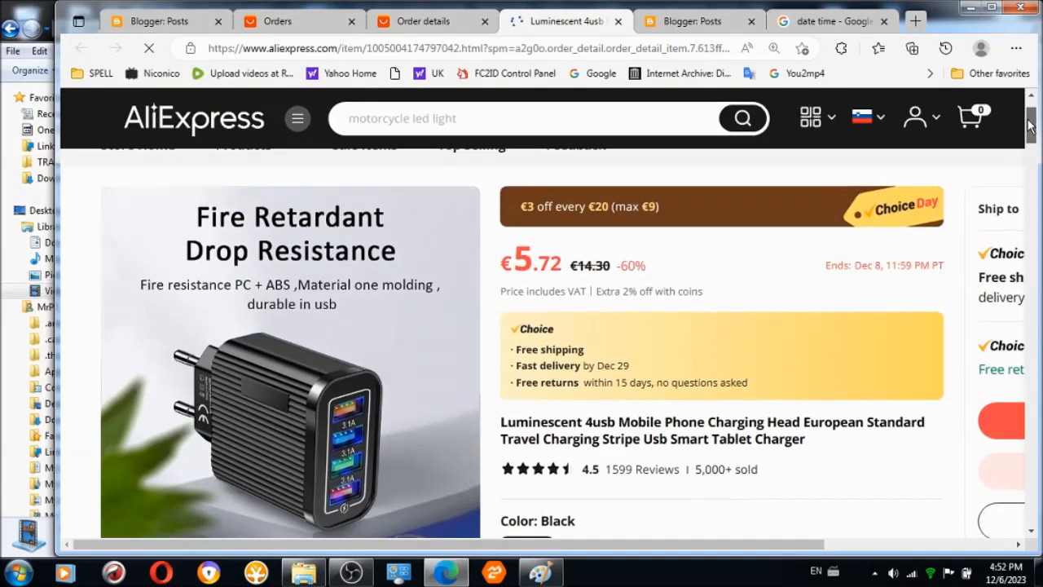
{"action": "scroll", "scroll_direction": "down", "scroll_amount": 3}
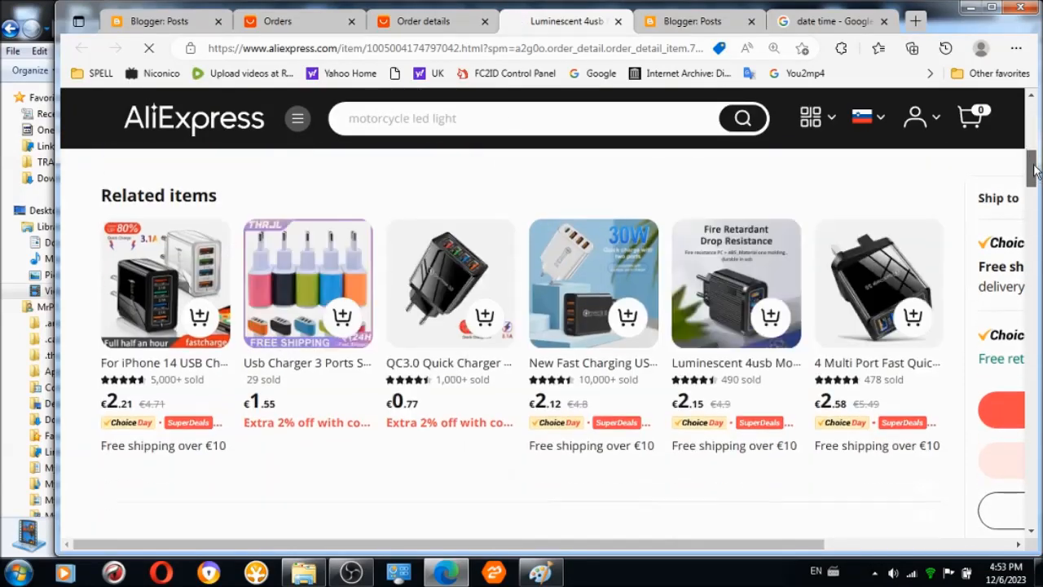
{"action": "scroll", "scroll_direction": "down", "scroll_amount": 3}
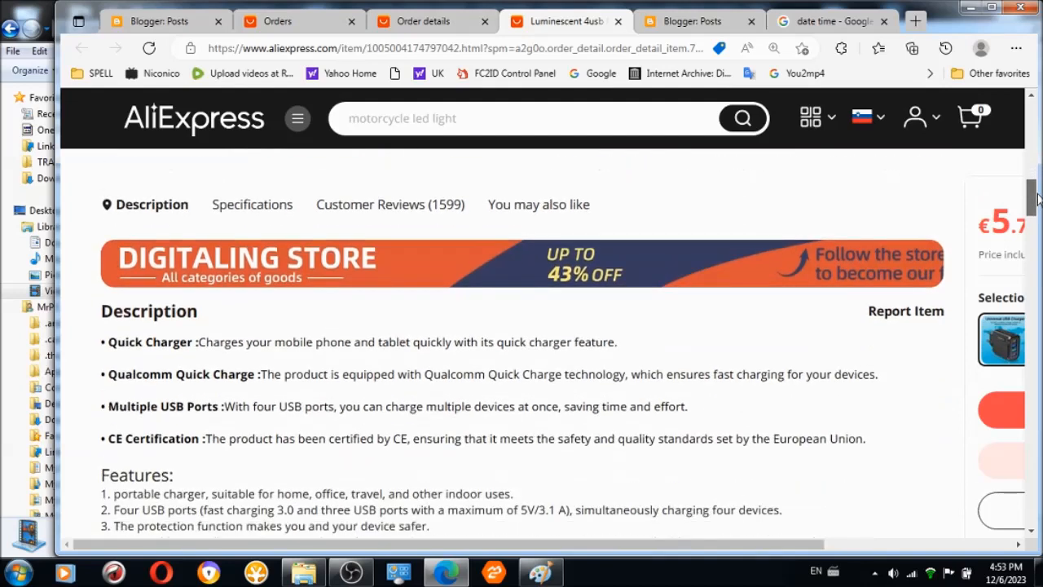
{"action": "scroll", "scroll_direction": "down", "scroll_amount": 3}
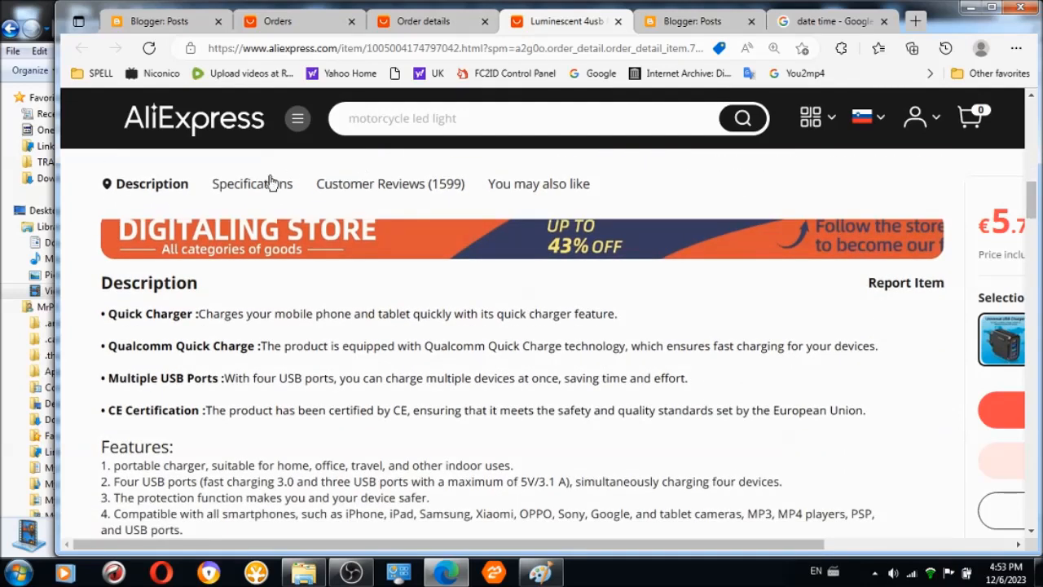
{"action": "left_click", "coordinate": [246, 184]}
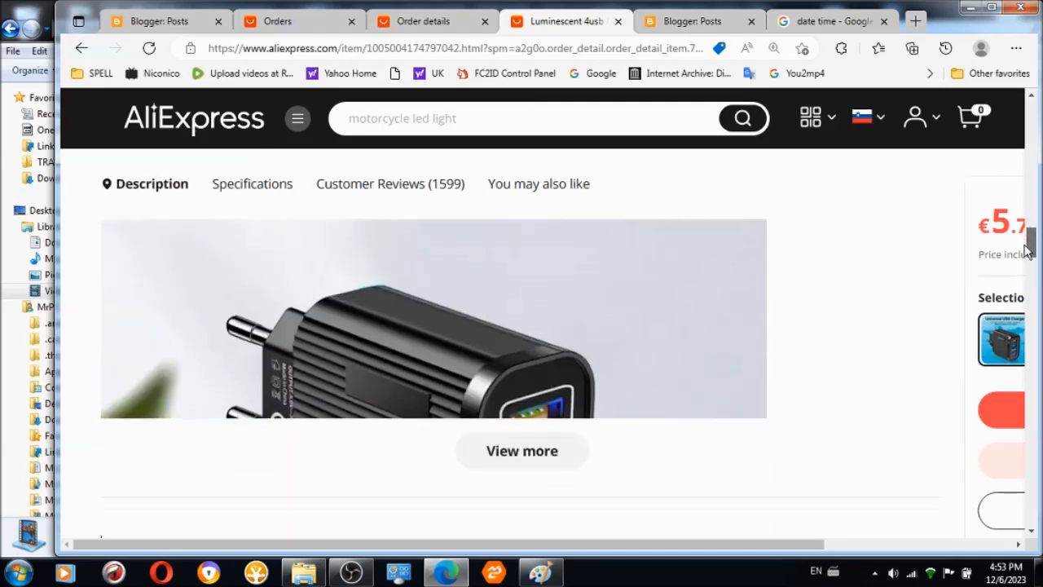
{"action": "scroll", "scroll_direction": "down", "scroll_amount": 3}
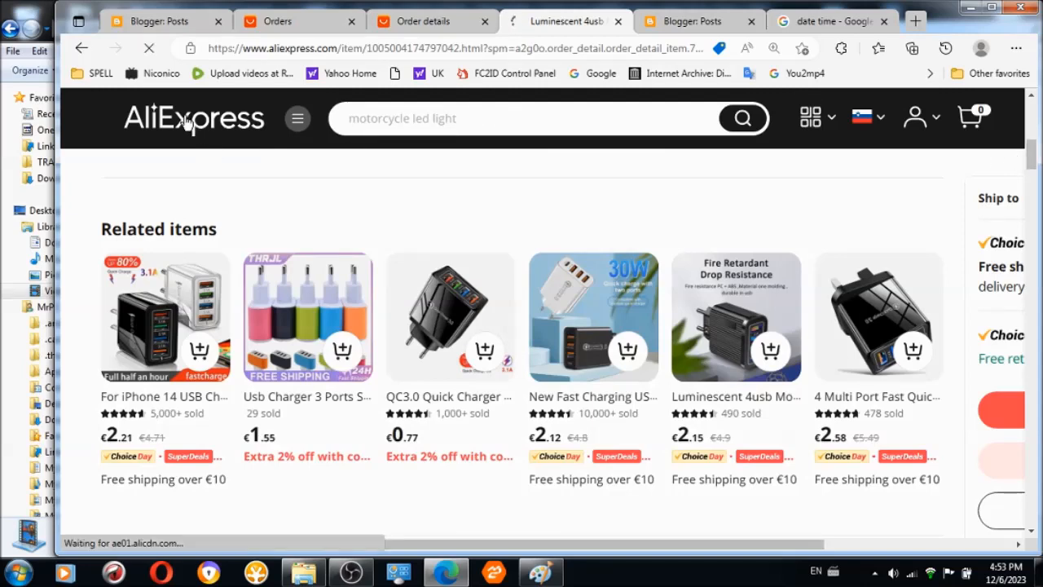
{"action": "left_click", "coordinate": [194, 118]}
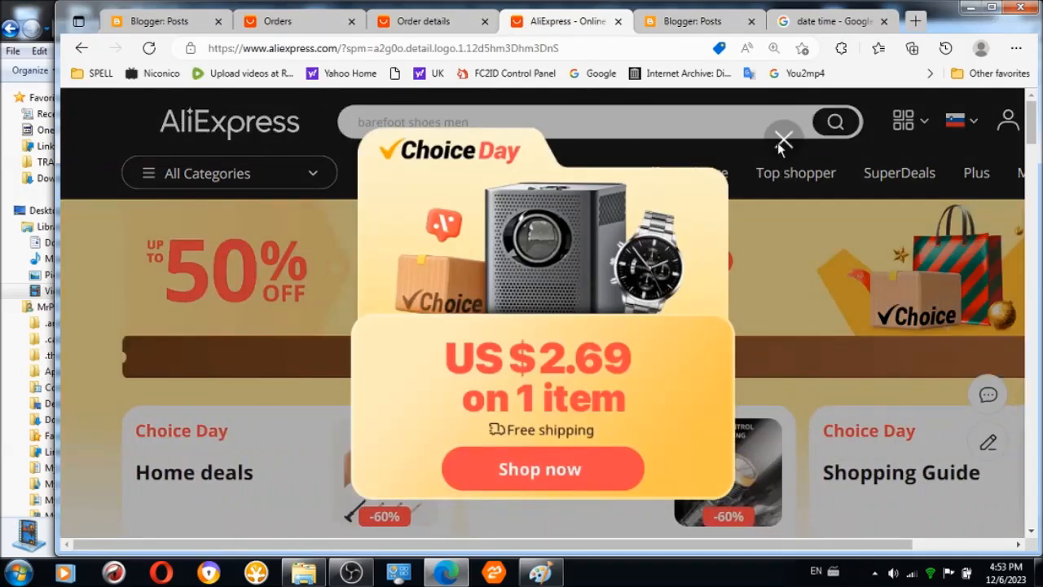
Dismiss the Choice Day promotional pop-up.
{"action": "left_click", "coordinate": [784, 141]}
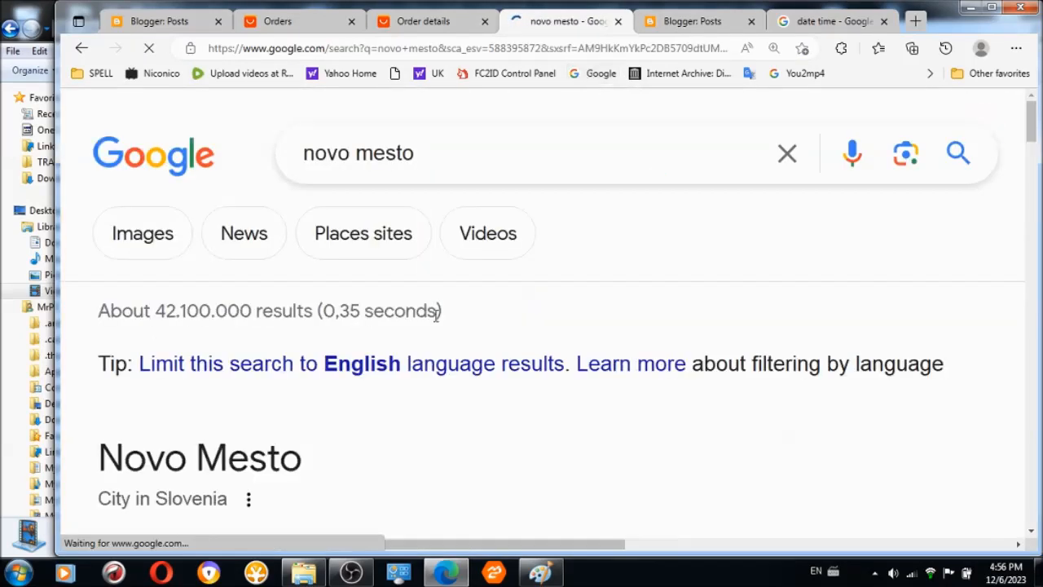
{"action": "scroll", "scroll_direction": "down", "scroll_amount": 3}
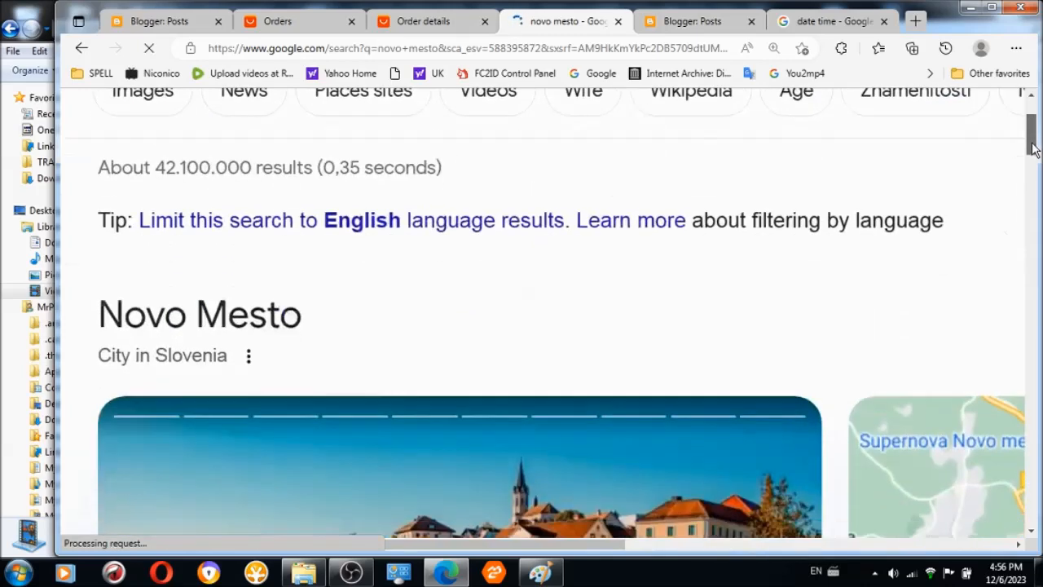
{"action": "scroll", "scroll_direction": "down", "scroll_amount": 3}
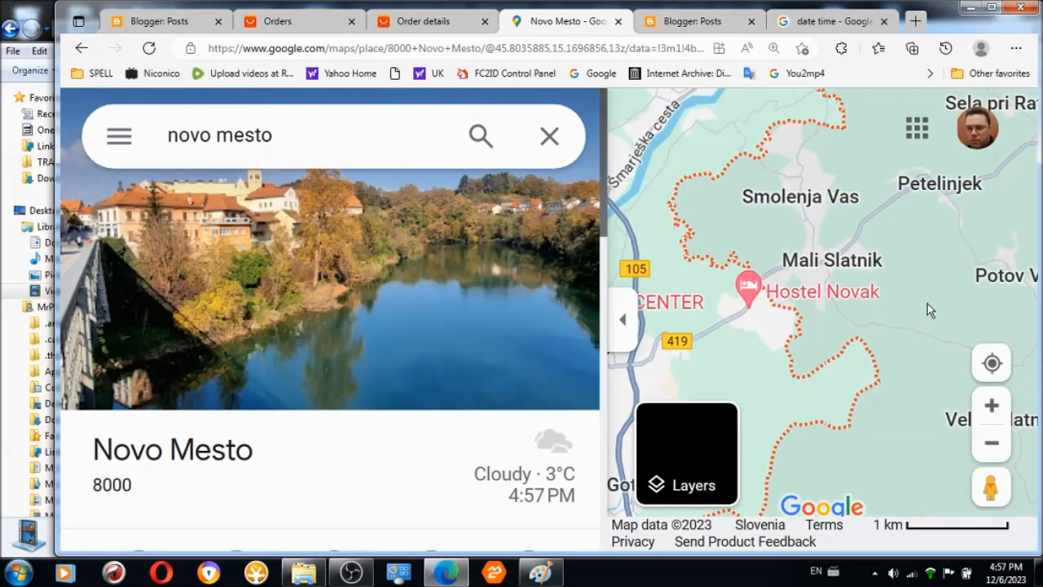
Zoom and pan into central Novo Mesto around Pošta Slovenije and the Novi trg block.
{"action": "left_click", "coordinate": [685, 454]}
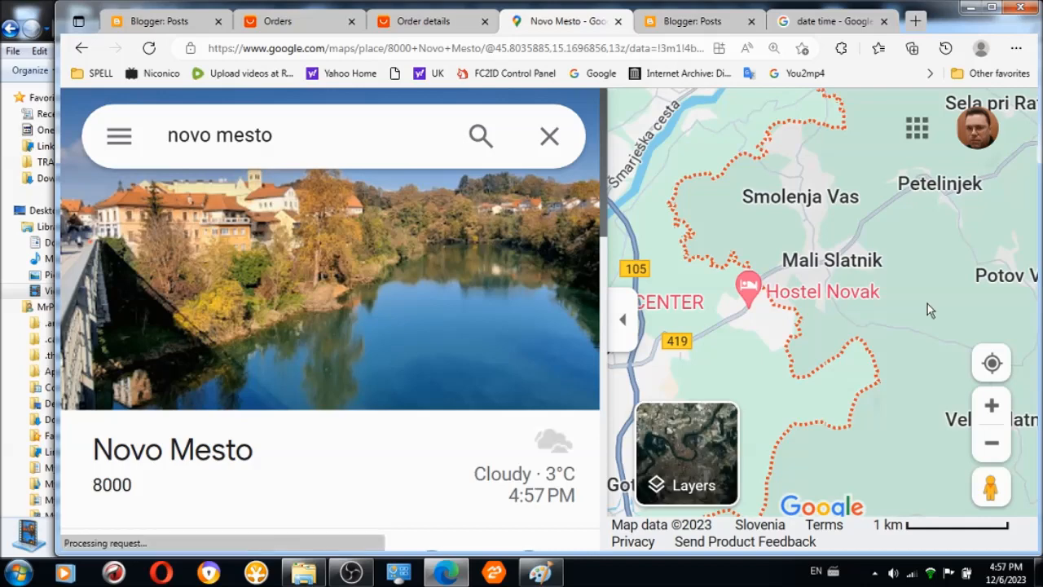
{"action": "mouse_move", "coordinate": [581, 350]}
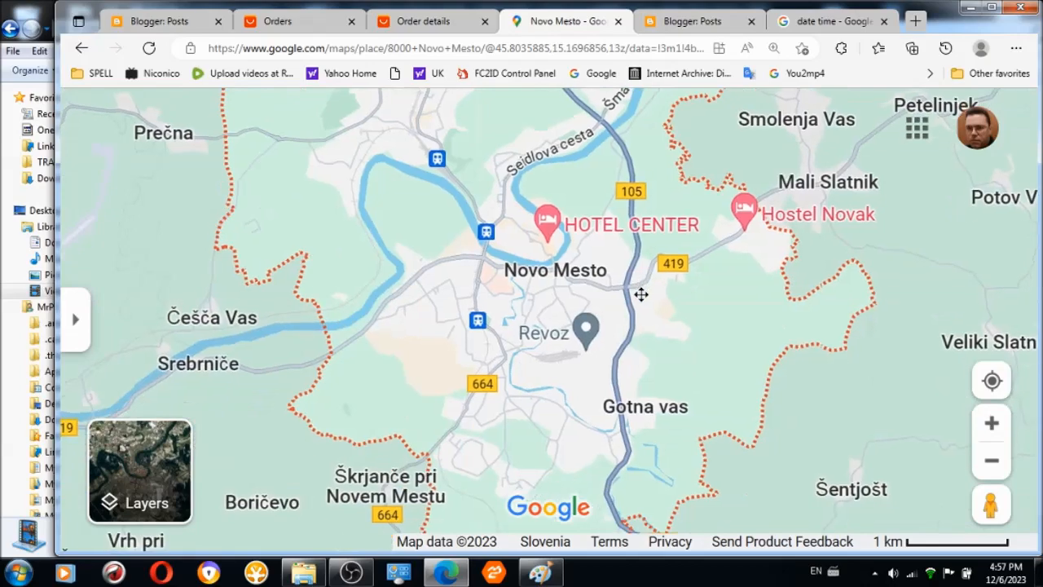
{"action": "left_click", "coordinate": [991, 423]}
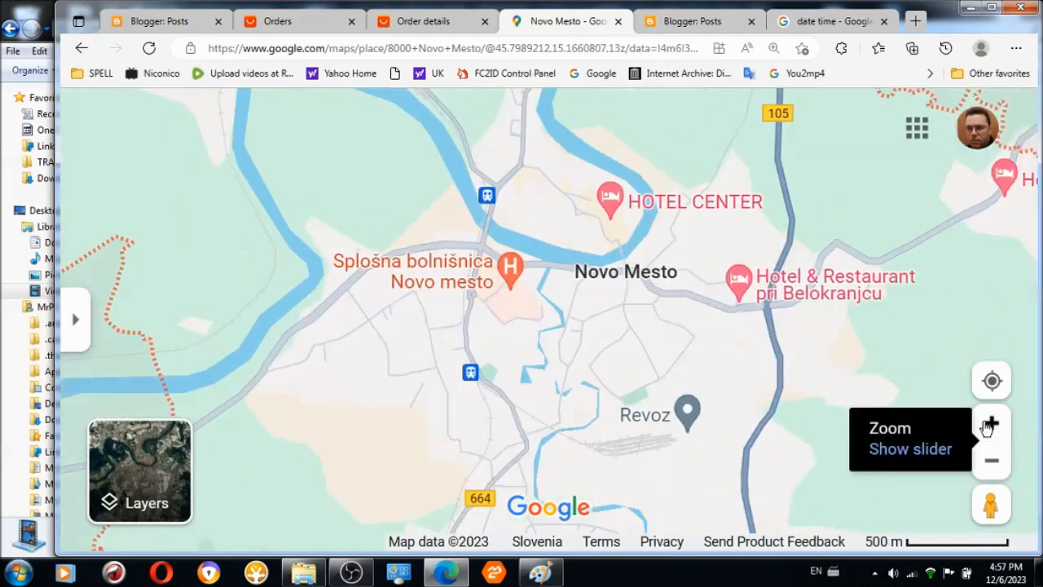
{"action": "left_click", "coordinate": [992, 422]}
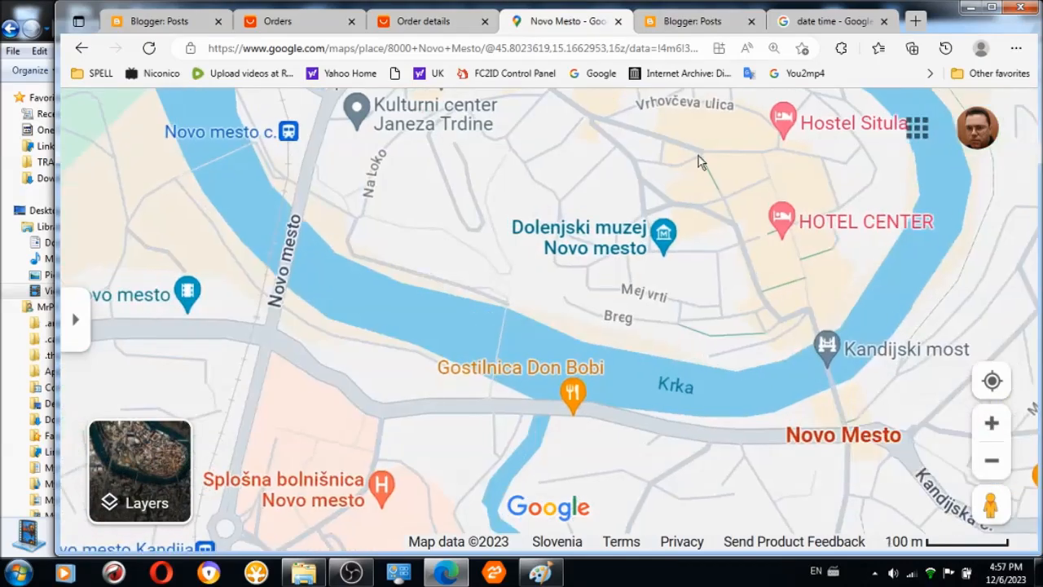
{"action": "left_click_drag", "start_coordinate": [702, 163], "coordinate": [691, 408]}
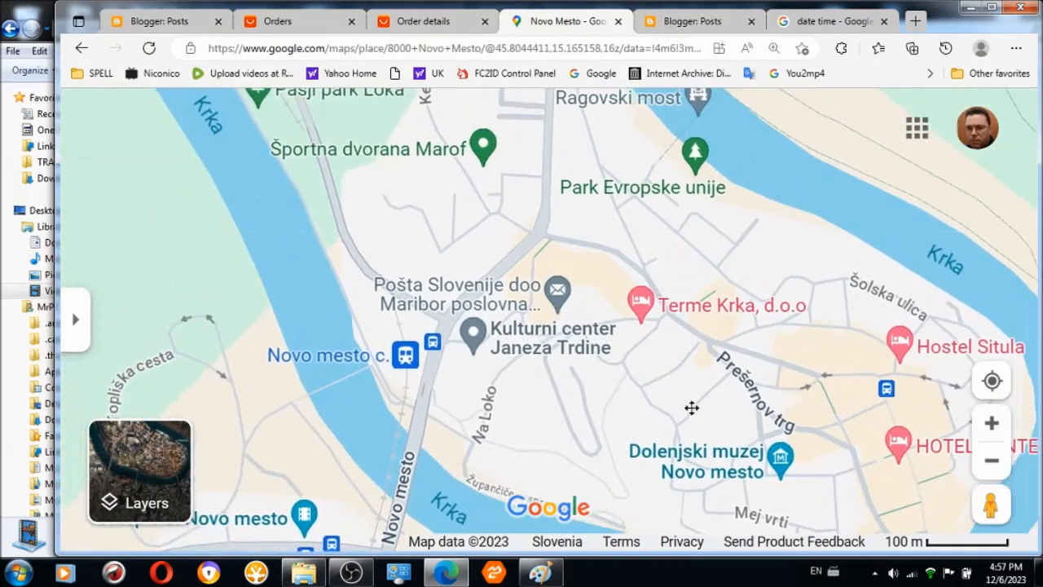
{"action": "left_click", "coordinate": [556, 293]}
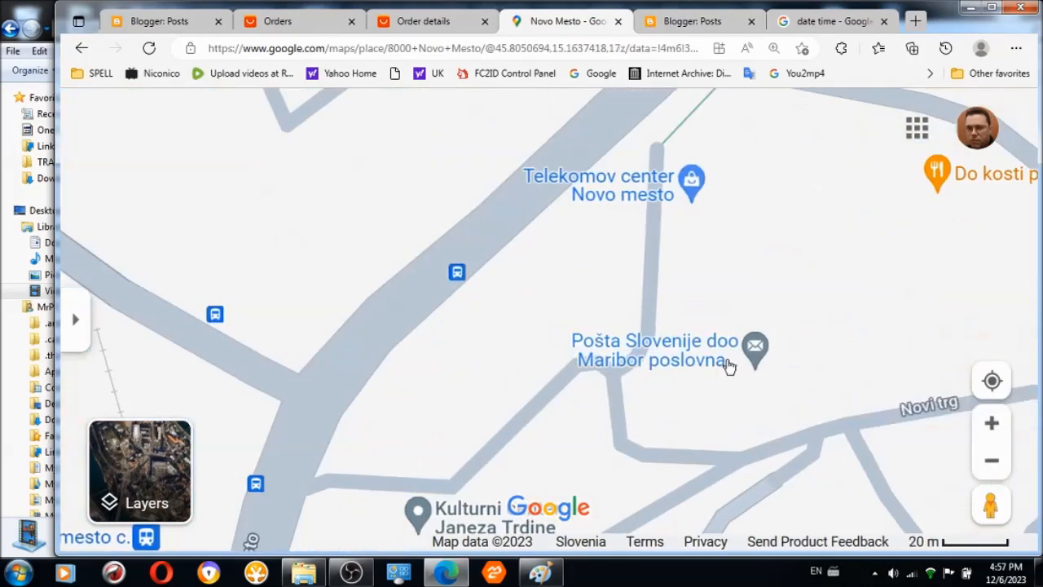
{"action": "left_click", "coordinate": [991, 423]}
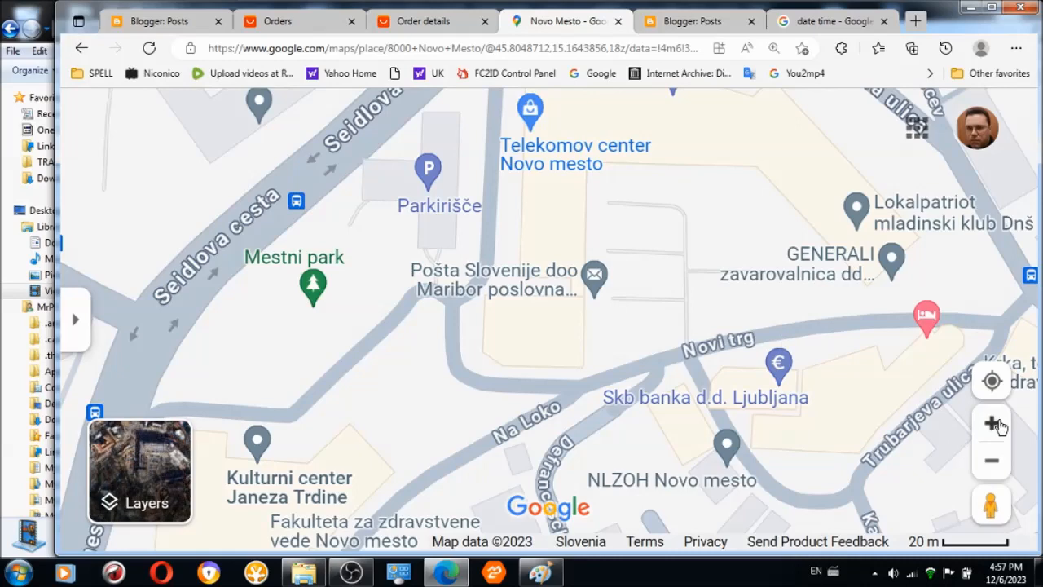
{"action": "left_click", "coordinate": [991, 423]}
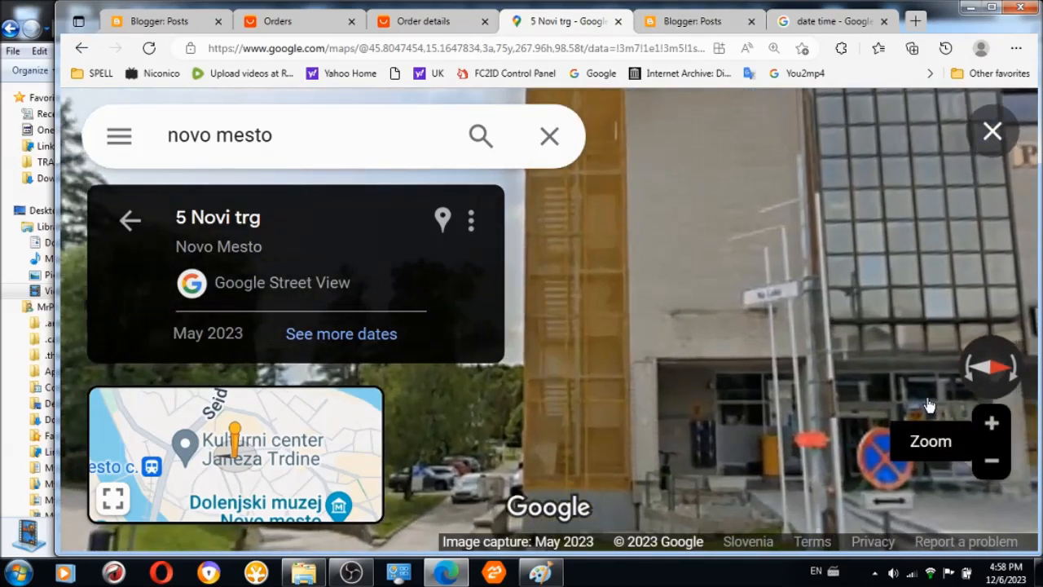
Close the Street View and Google Maps tabs, leaving a blank new tab.
{"action": "left_click", "coordinate": [991, 422]}
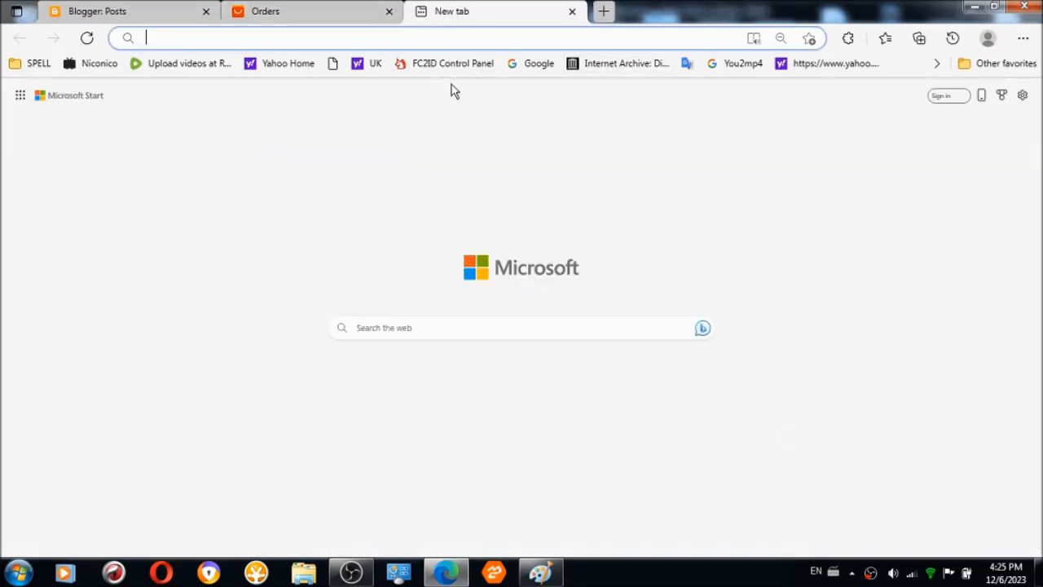
Search Google for 'date time' showing 16:25, 6 December 2023, then close that tab.
{"action": "left_click", "coordinate": [530, 63]}
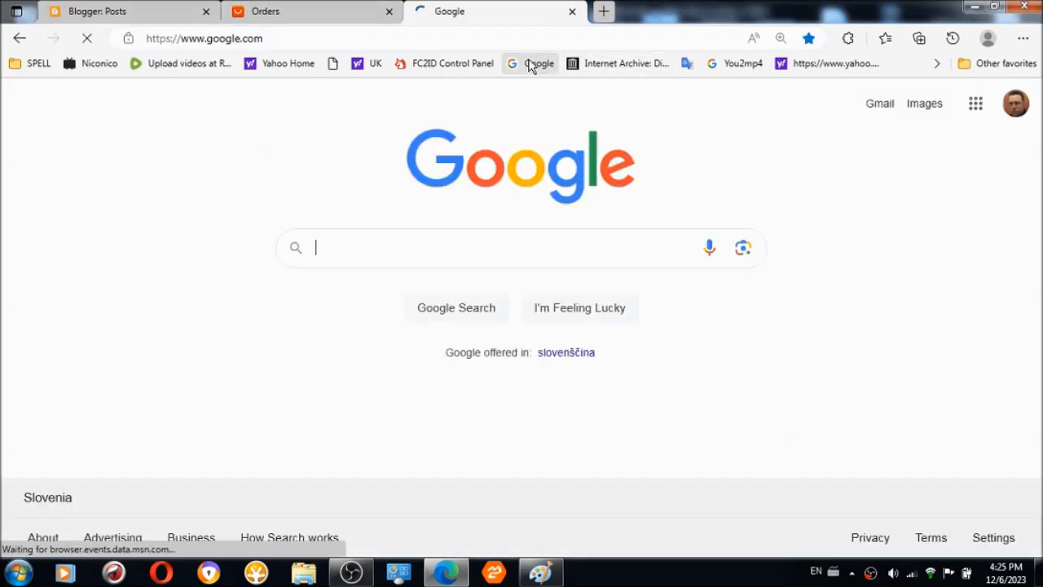
{"action": "type", "text": "date time"}
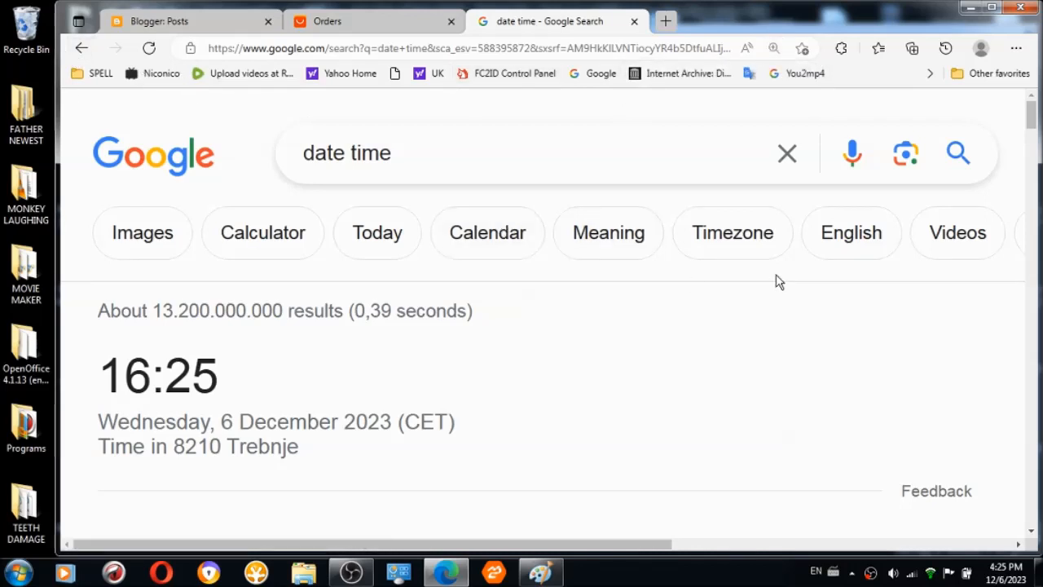
{"action": "mouse_move", "coordinate": [667, 22]}
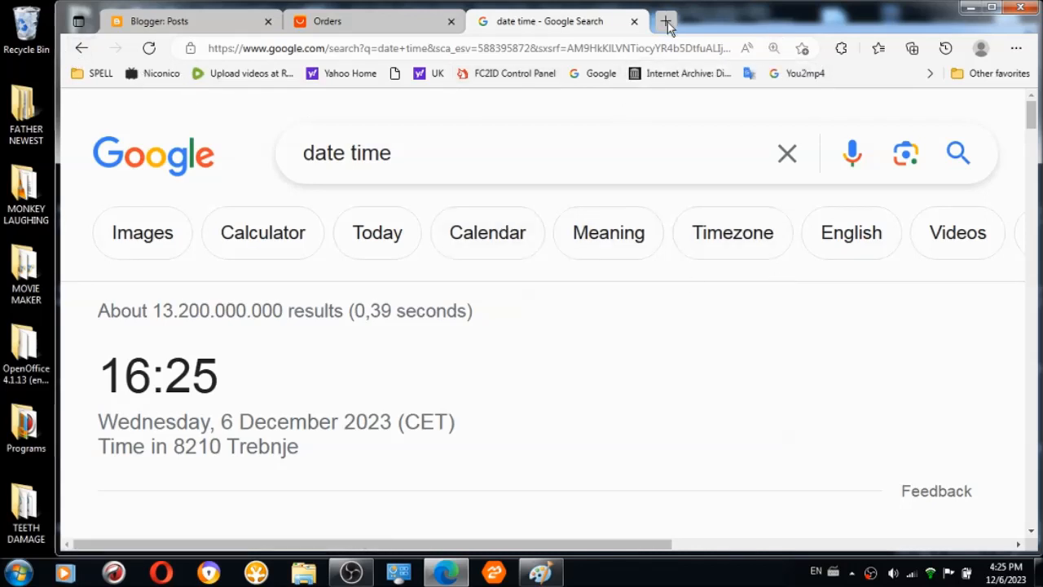
{"action": "left_click", "coordinate": [633, 21]}
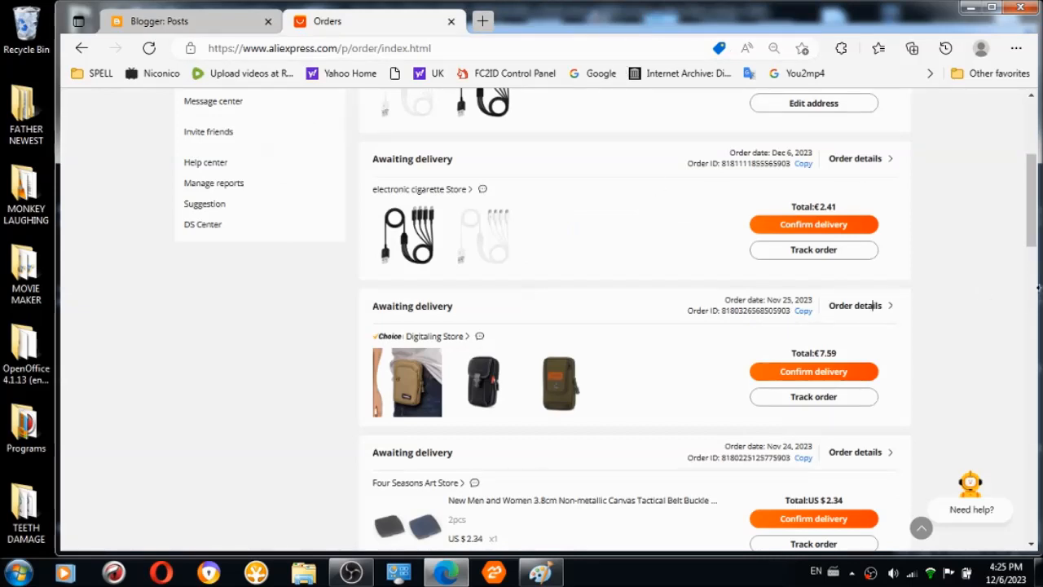
Scroll the Orders list to the Nov 25 Digitaling Store waist phone pouch order.
{"action": "scroll", "scroll_direction": "down", "scroll_amount": 3}
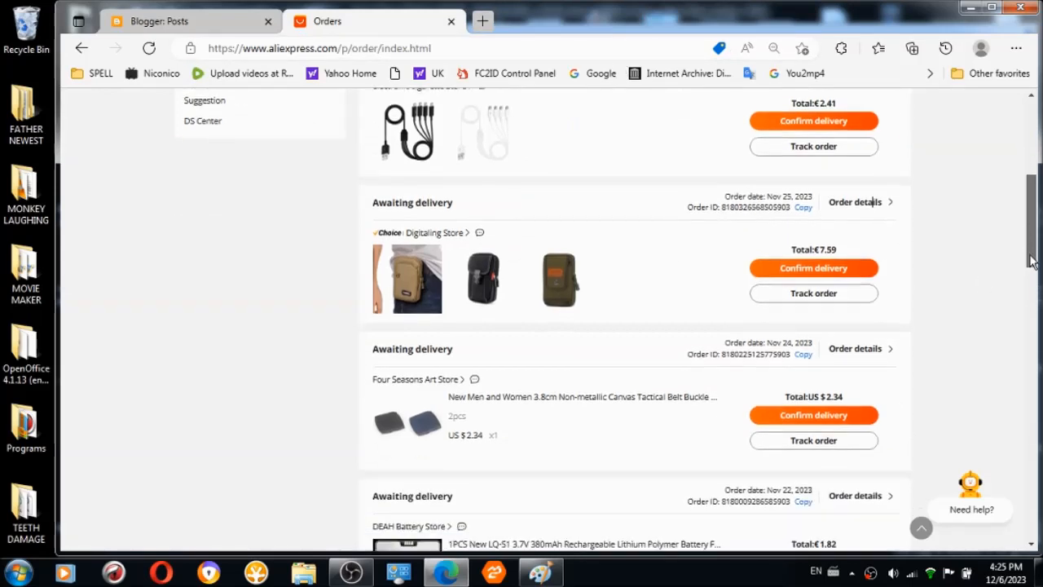
{"action": "scroll", "scroll_direction": "down", "scroll_amount": 3}
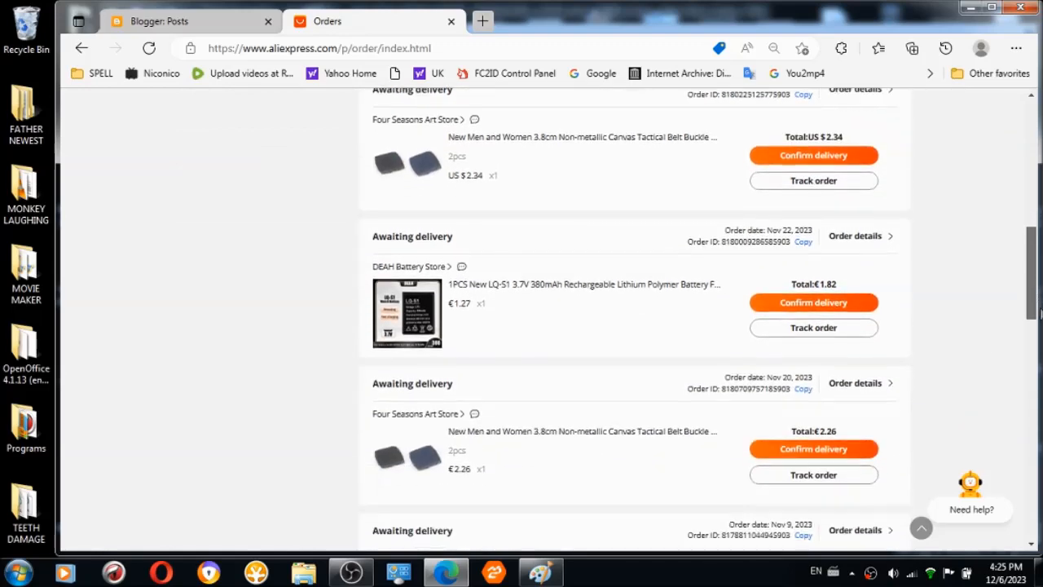
{"action": "scroll", "scroll_direction": "down", "scroll_amount": 3}
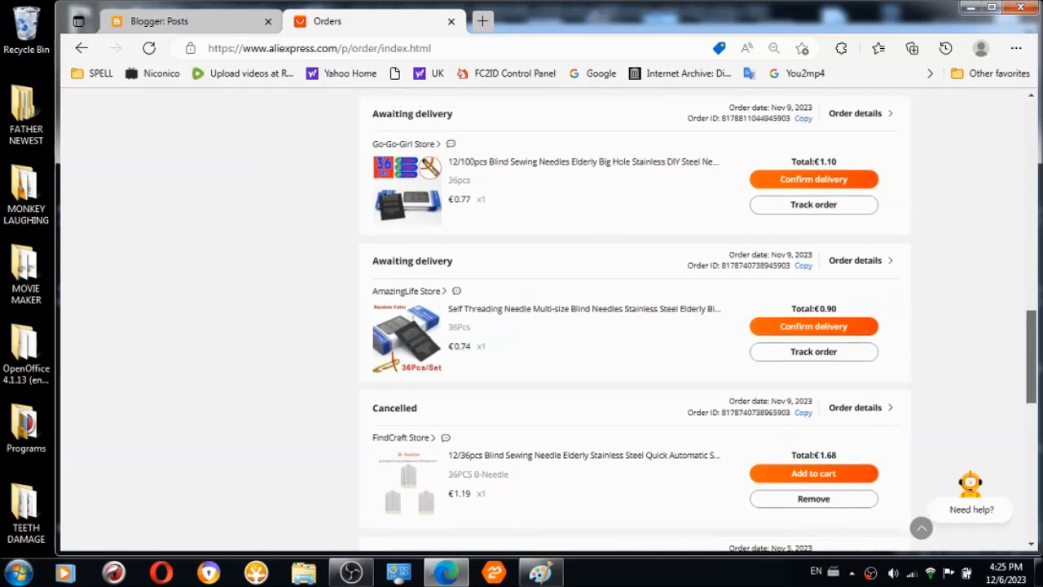
{"action": "scroll", "scroll_direction": "up", "scroll_amount": 3}
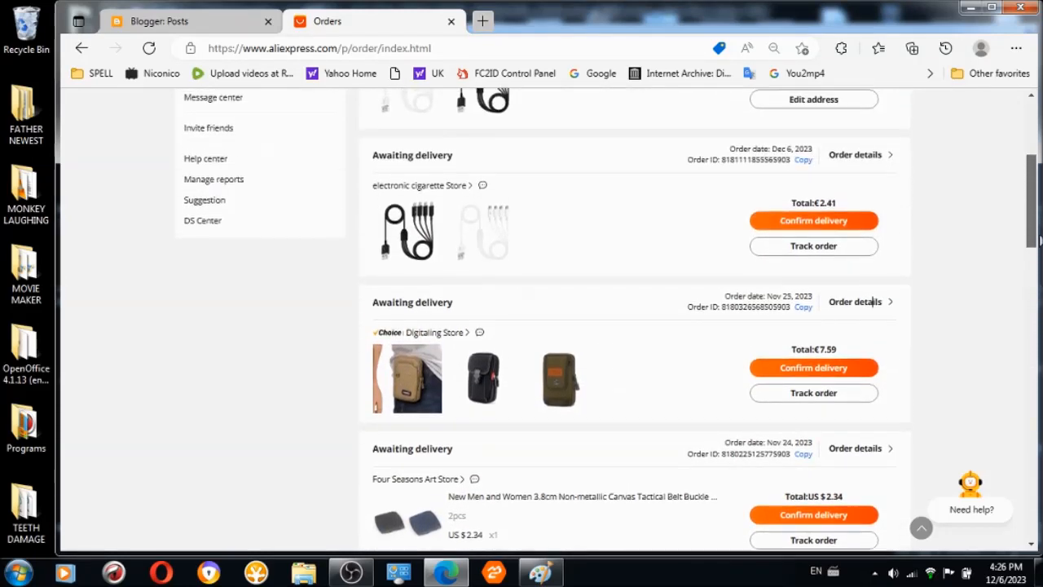
{"action": "scroll", "scroll_direction": "down", "scroll_amount": 3}
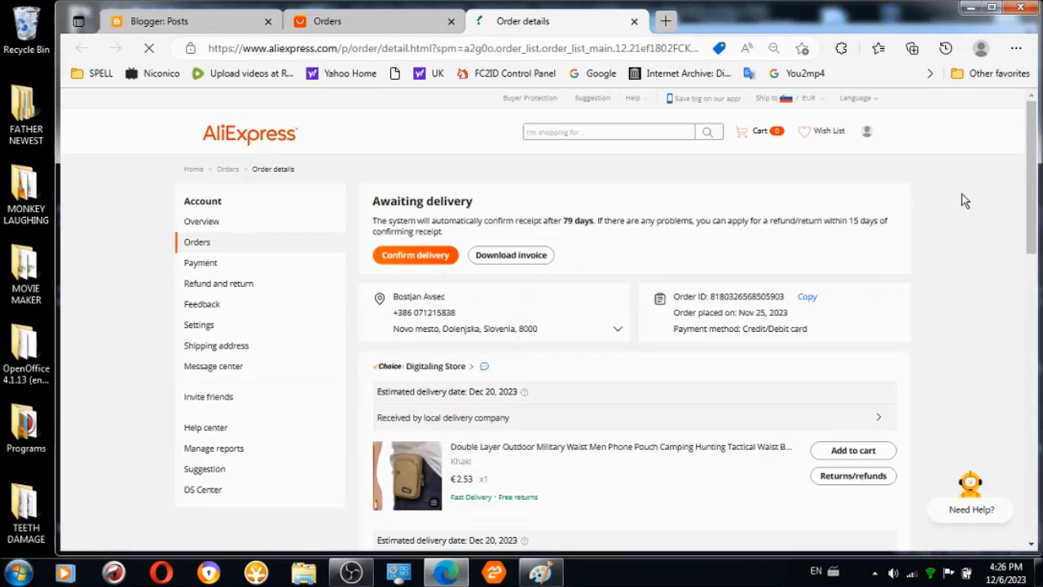
Track the order, showing it out for delivery to Novo mesto, estimated Dec 20.
{"action": "left_click", "coordinate": [772, 48]}
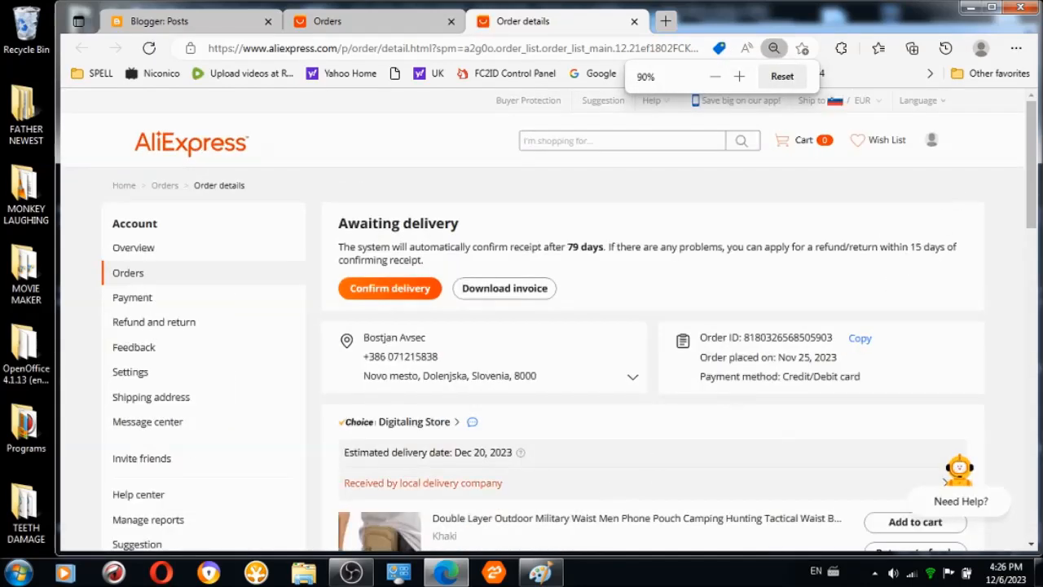
{"action": "scroll", "scroll_direction": "down", "scroll_amount": 3}
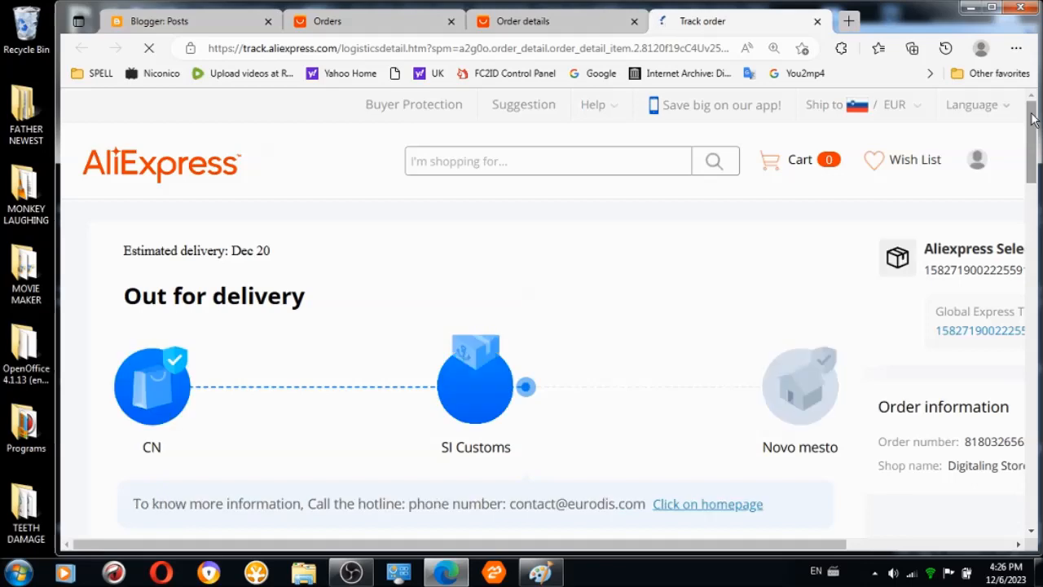
{"action": "scroll", "scroll_direction": "down", "scroll_amount": 3}
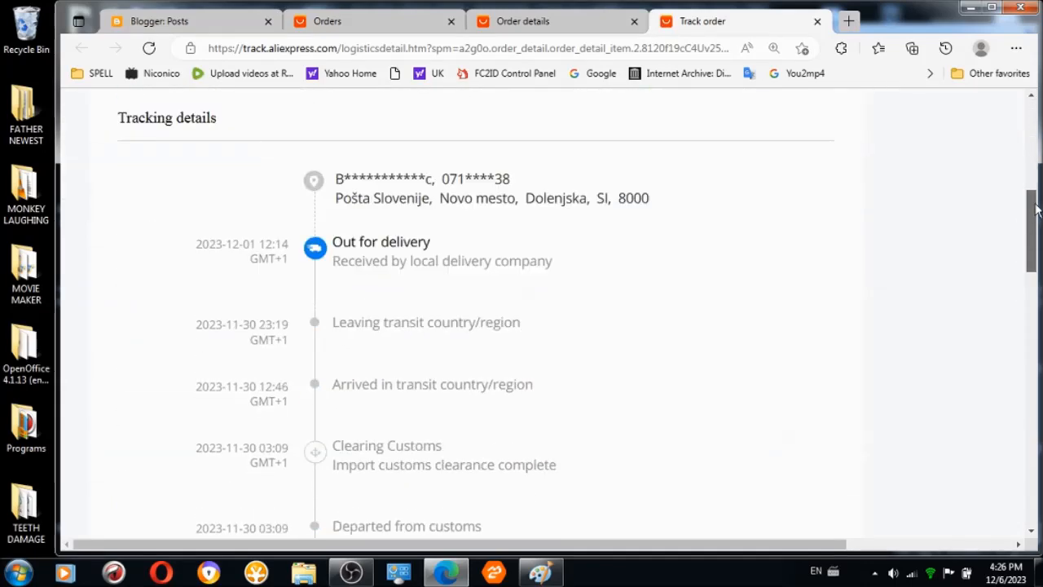
{"action": "scroll", "scroll_direction": "down", "scroll_amount": 3}
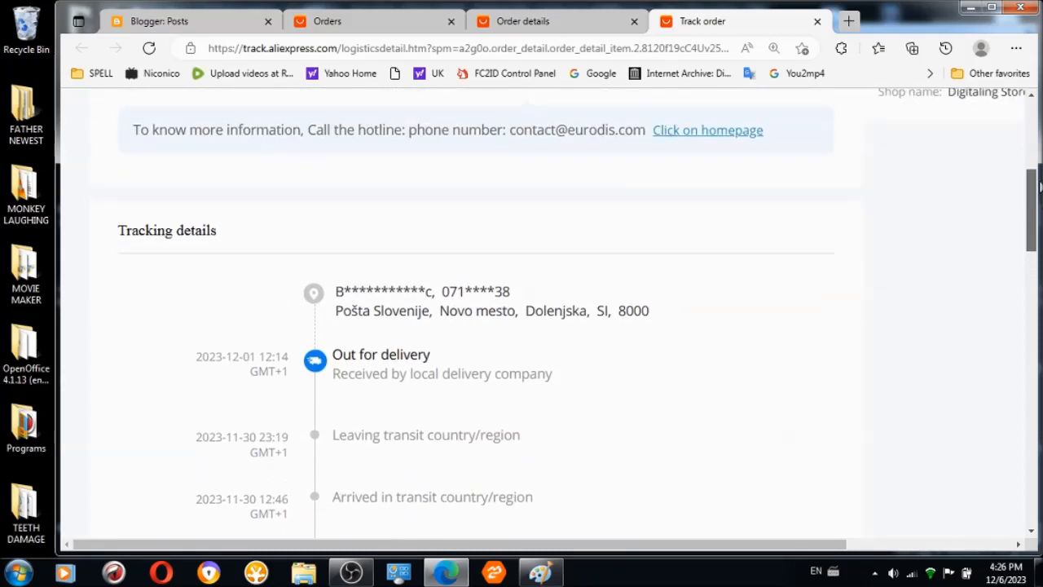
{"action": "scroll", "scroll_direction": "down", "scroll_amount": 3}
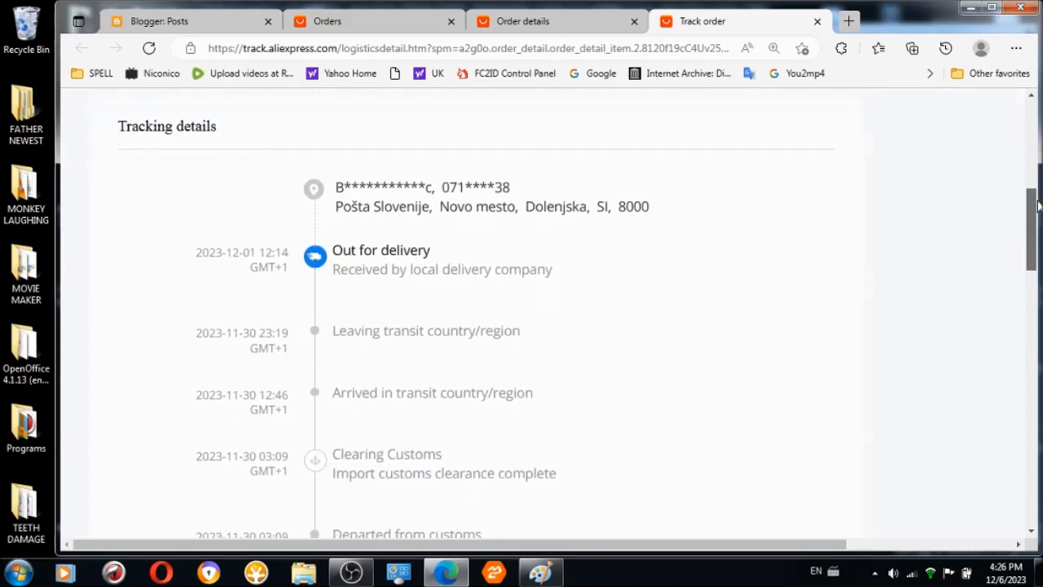
{"action": "scroll", "scroll_direction": "down", "scroll_amount": 3}
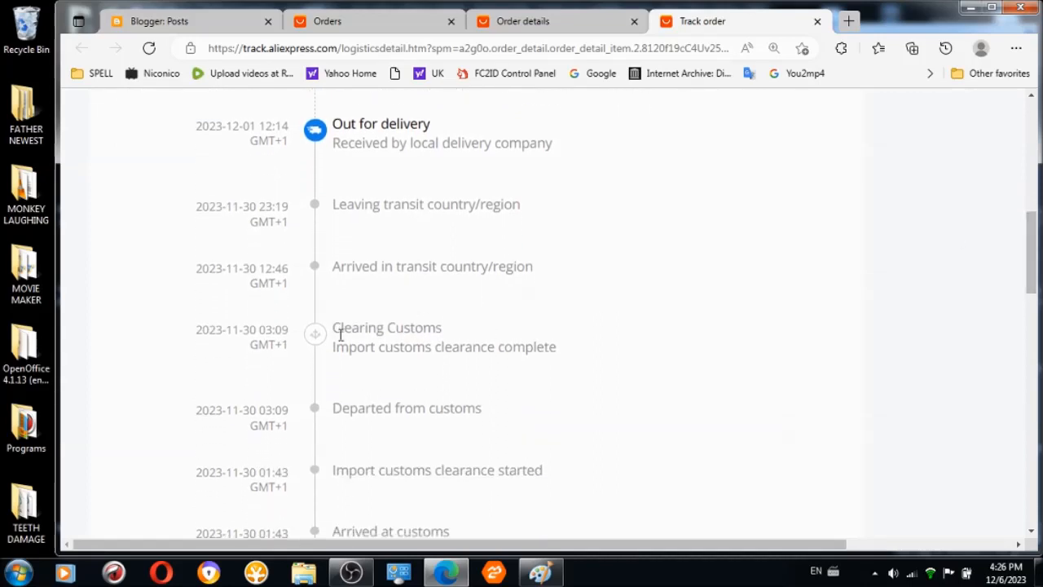
{"action": "left_click_drag", "start_coordinate": [332, 327], "coordinate": [557, 346]}
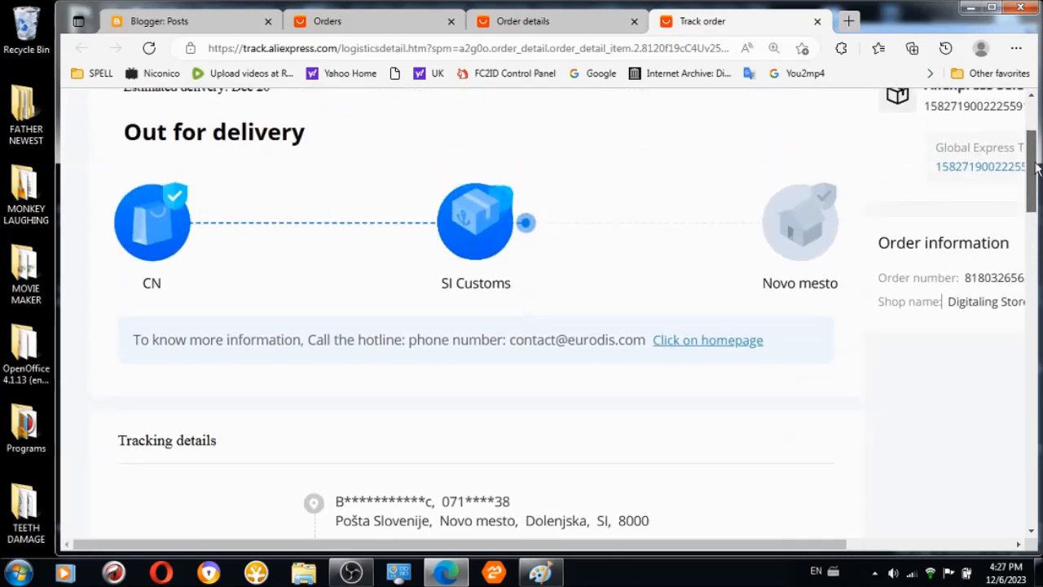
{"action": "scroll", "scroll_direction": "down", "scroll_amount": 3}
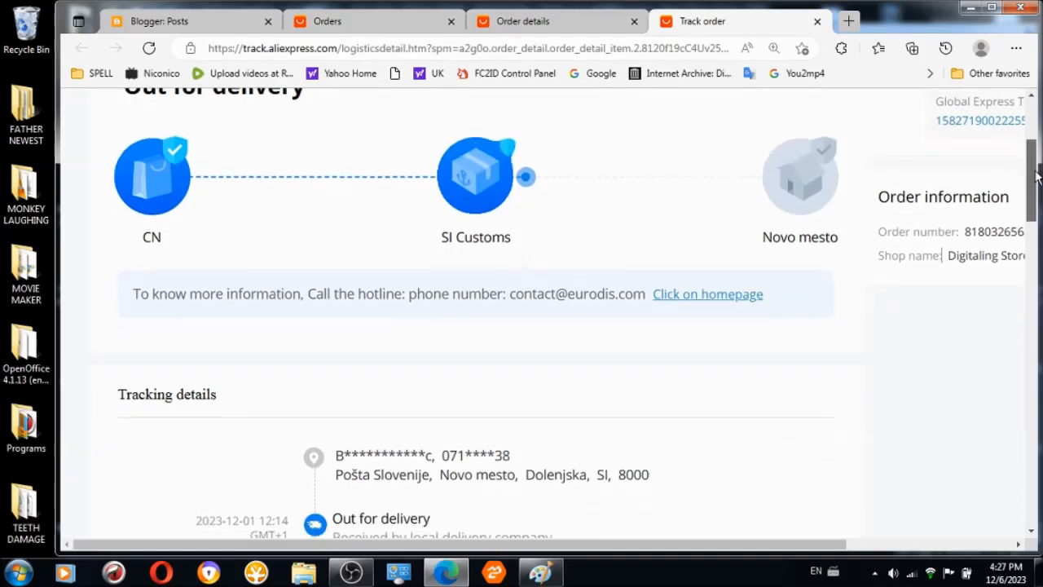
{"action": "scroll", "scroll_direction": "up", "scroll_amount": 3}
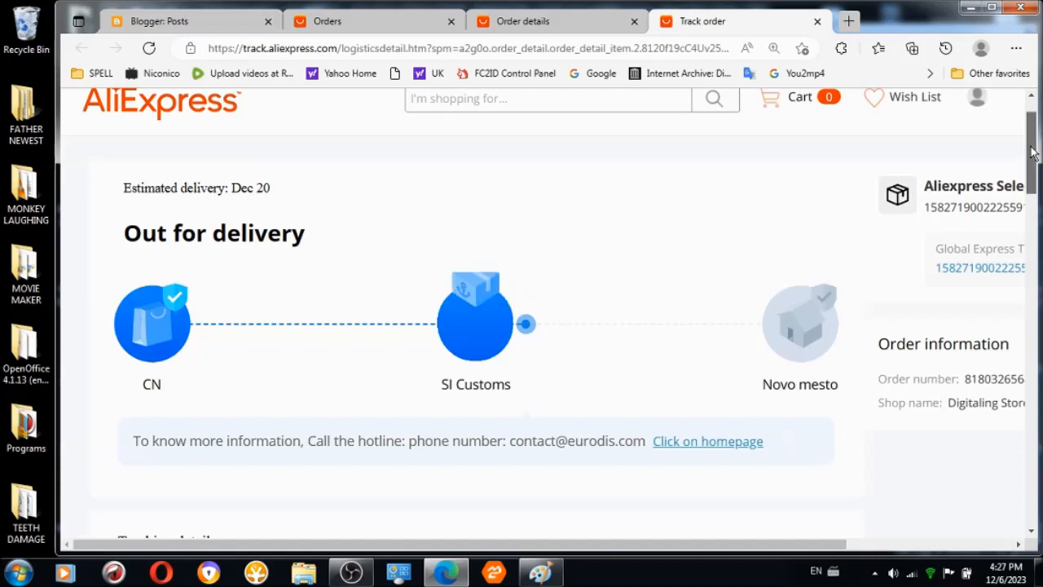
{"action": "scroll", "scroll_direction": "down", "scroll_amount": 3}
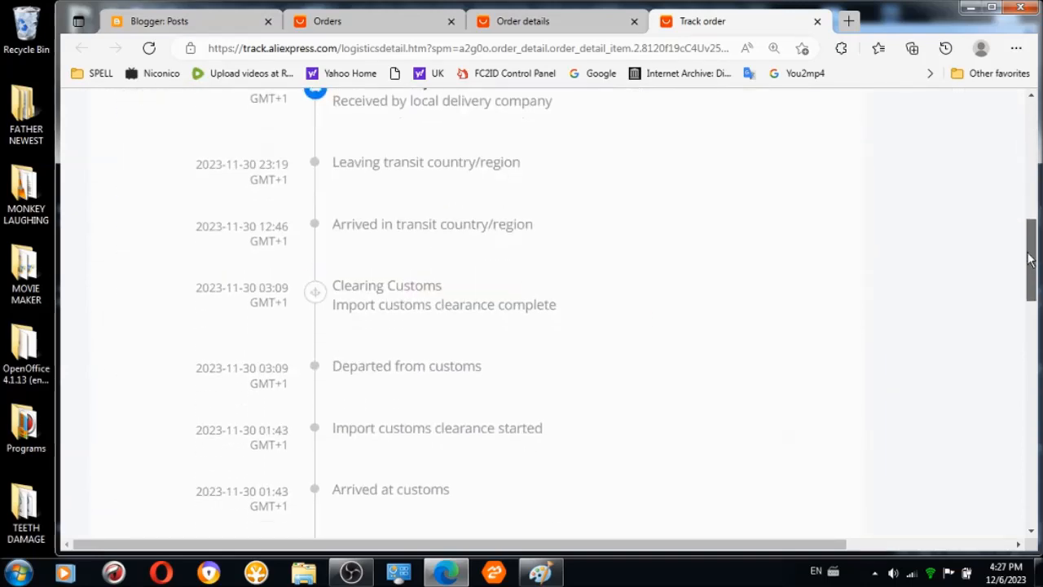
Close the package tracking tab and sign out from the account menu.
{"action": "scroll", "scroll_direction": "up", "scroll_amount": 3}
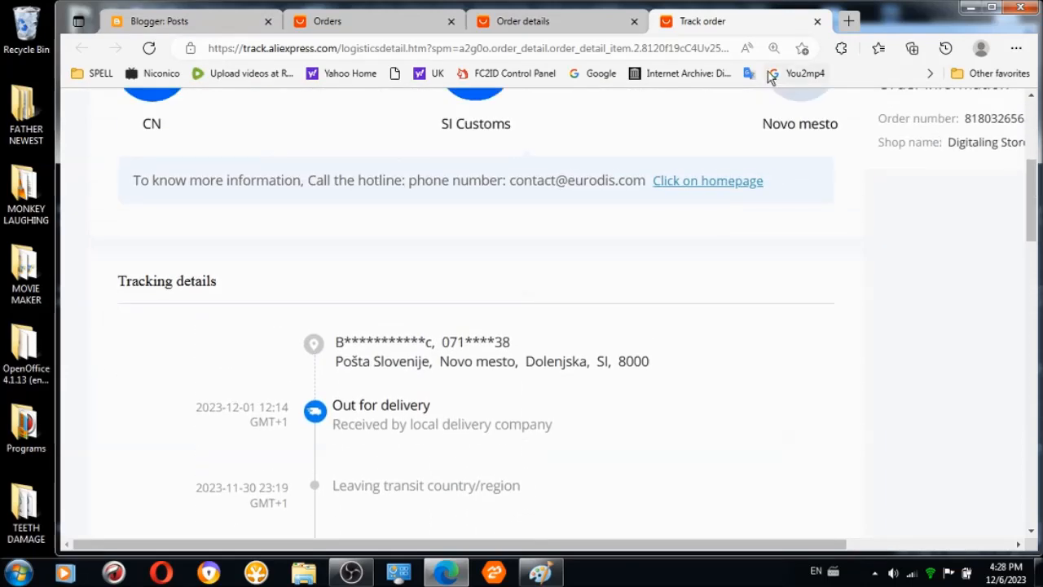
{"action": "mouse_move", "coordinate": [817, 22]}
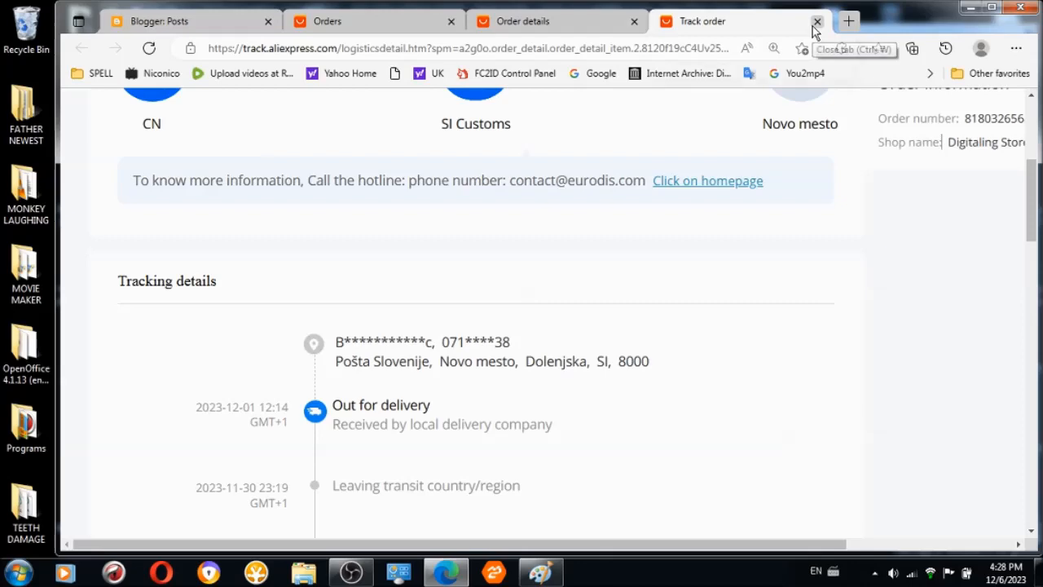
{"action": "left_click", "coordinate": [817, 21]}
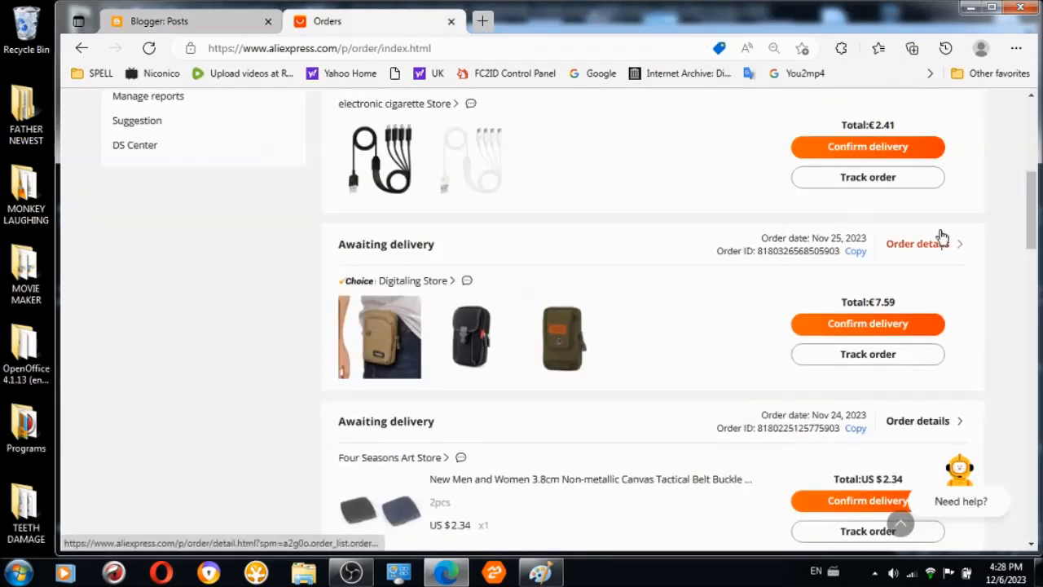
{"action": "scroll", "scroll_direction": "up", "scroll_amount": 3}
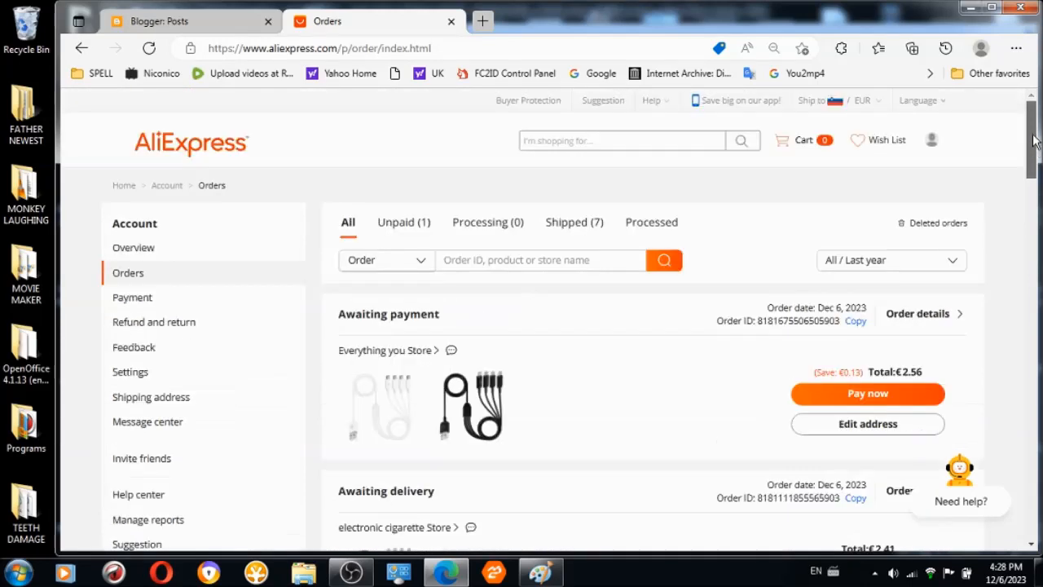
{"action": "left_click", "coordinate": [931, 140]}
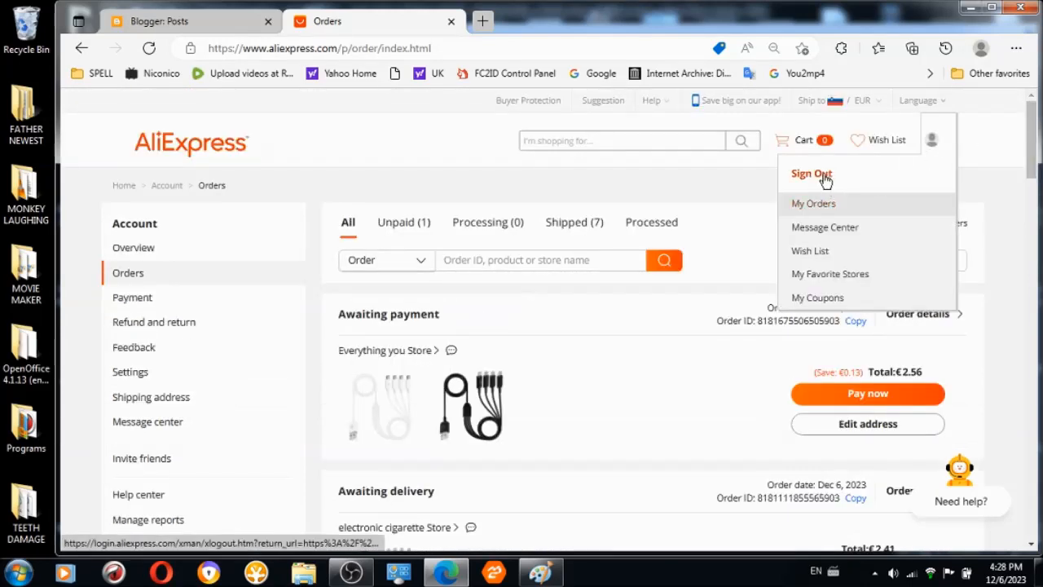
{"action": "left_click", "coordinate": [811, 173]}
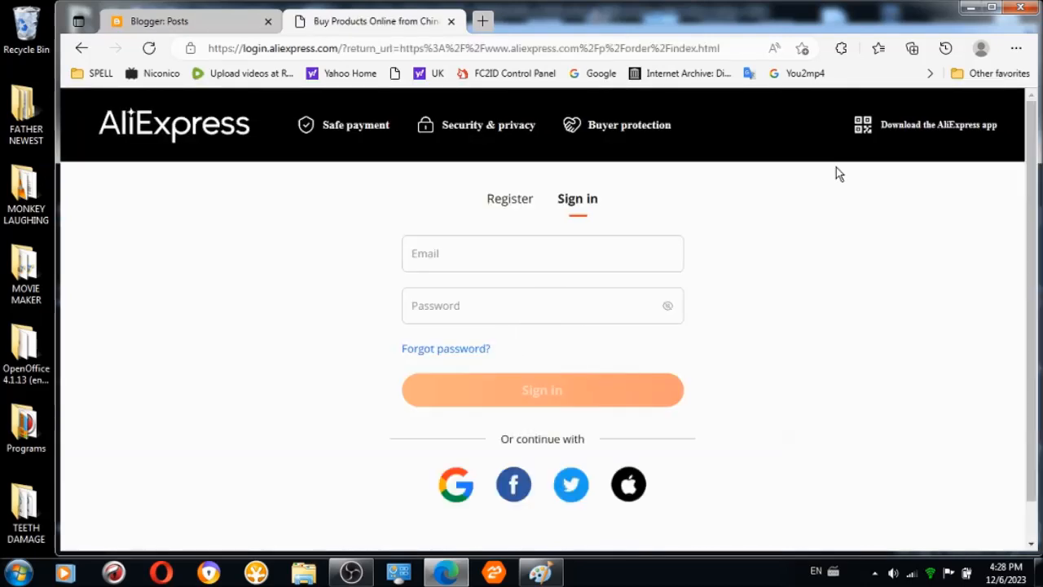
Sign back in via the Google icon by choosing a Google account.
{"action": "left_click", "coordinate": [455, 484]}
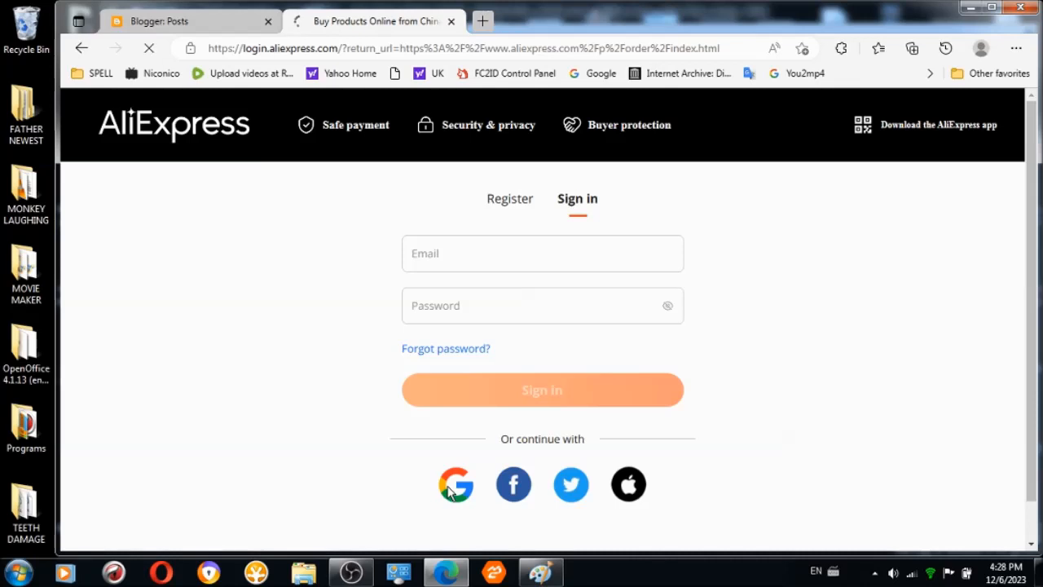
{"action": "left_click", "coordinate": [456, 484]}
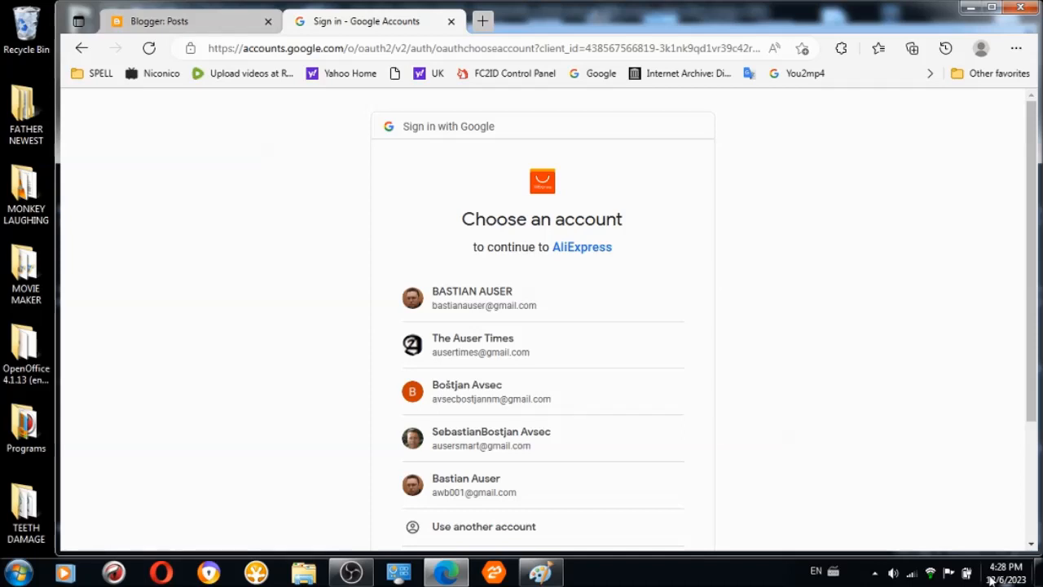
{"action": "mouse_move", "coordinate": [528, 440]}
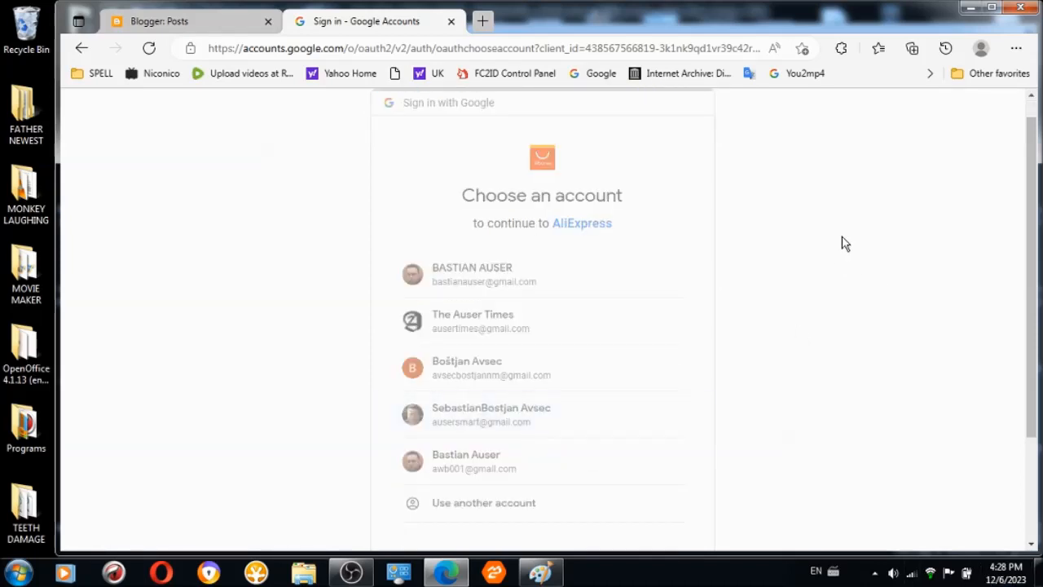
{"action": "left_click", "coordinate": [472, 273]}
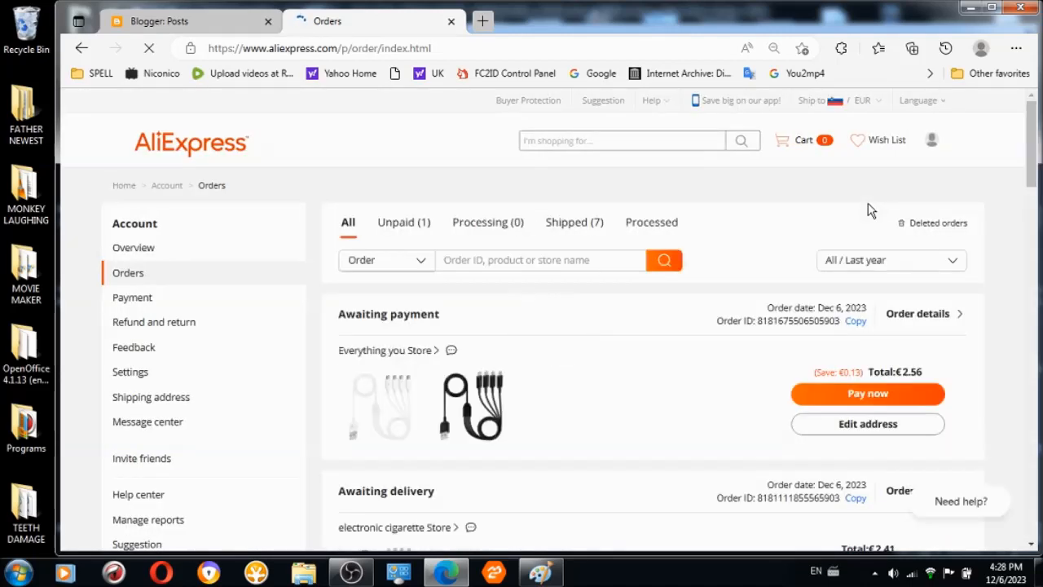
Sign out of AliExpress and sign back in with a different Google account.
{"action": "left_click", "coordinate": [931, 139]}
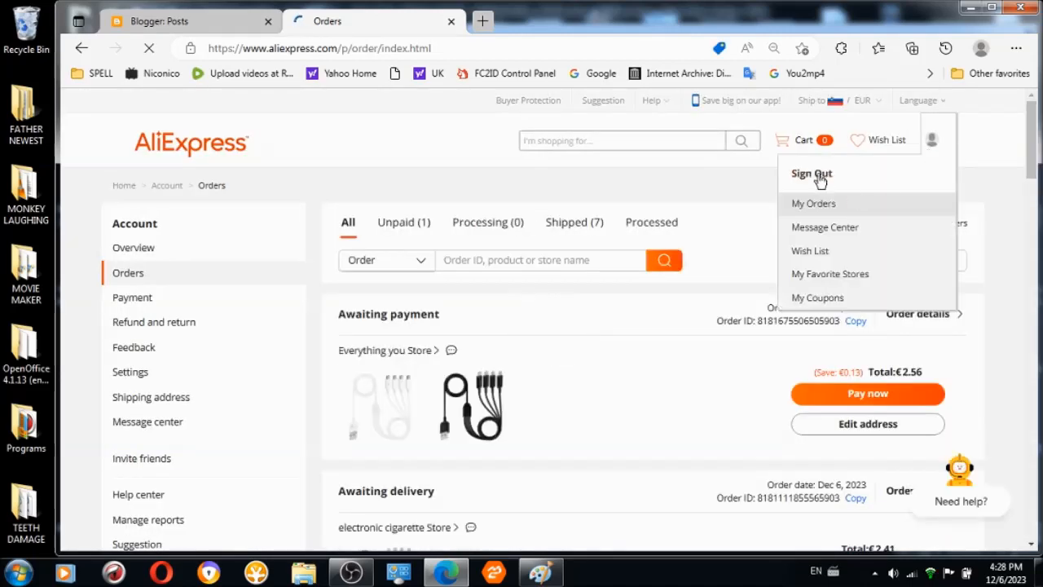
{"action": "left_click", "coordinate": [810, 173]}
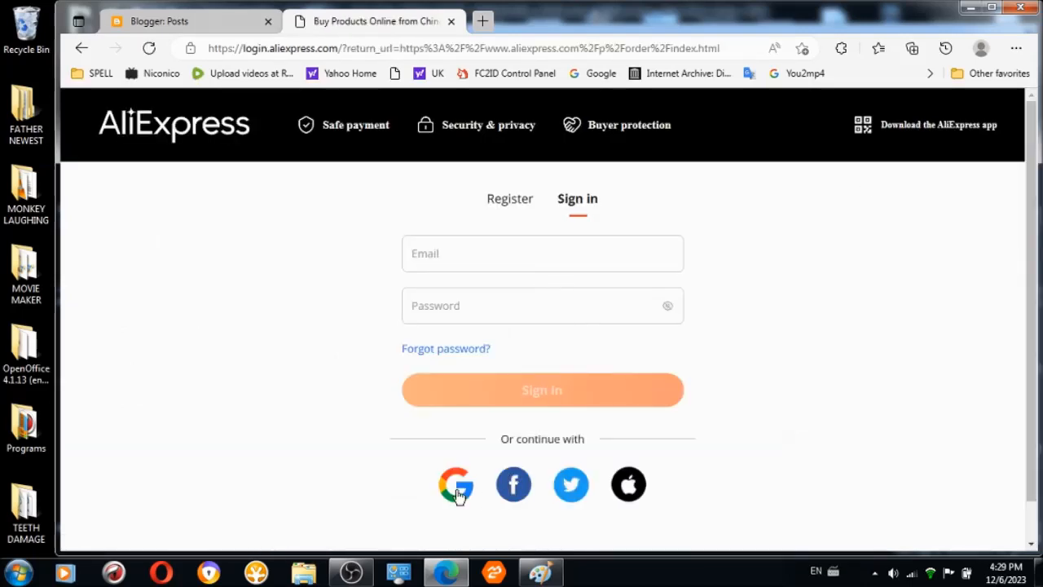
{"action": "left_click", "coordinate": [456, 484]}
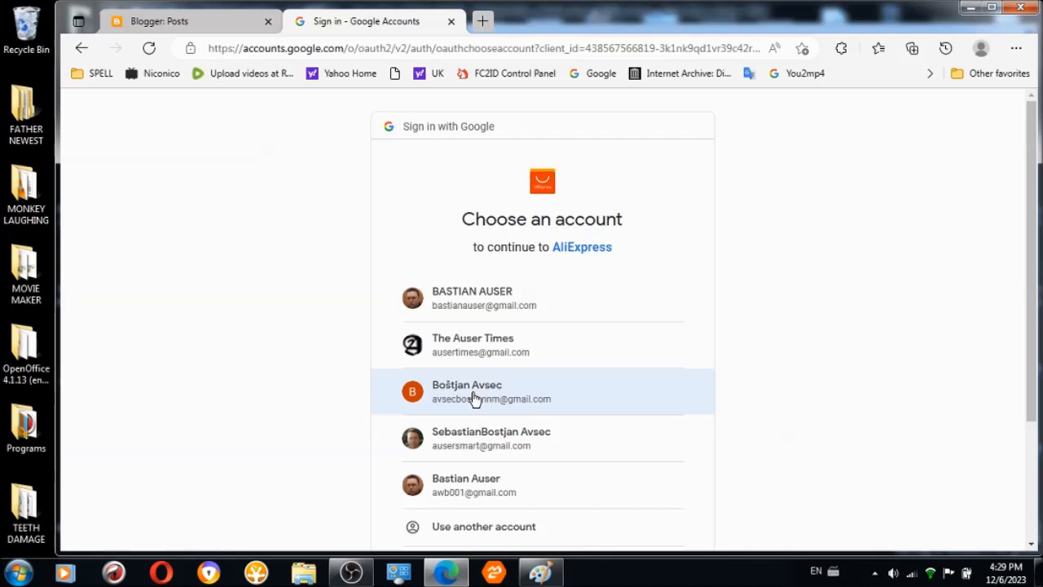
{"action": "left_click", "coordinate": [472, 391]}
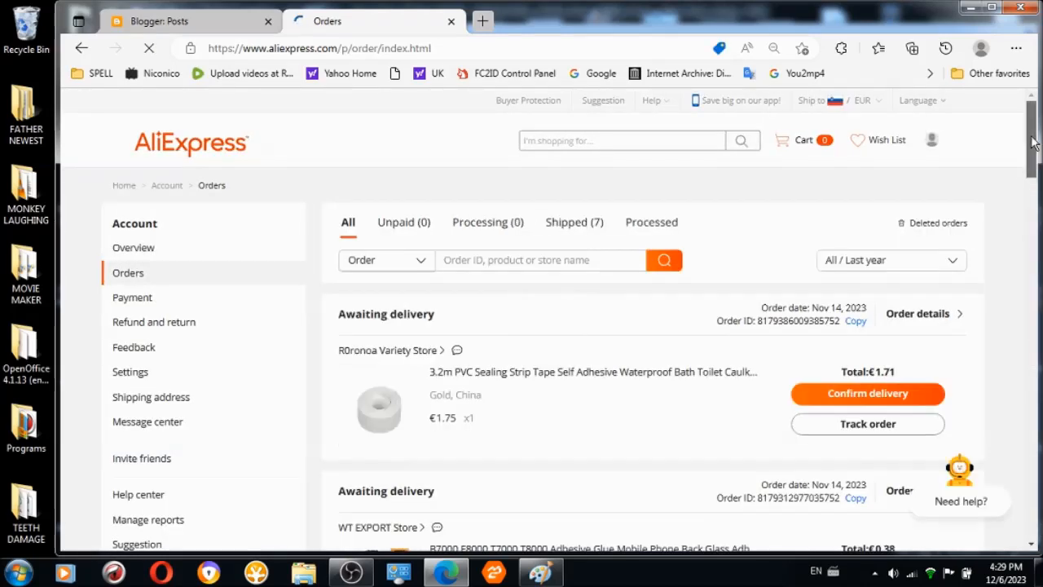
Open the Nov 14 Digitaling Store order details and scroll through its unsuccessful delivery attempts.
{"action": "scroll", "scroll_direction": "down", "scroll_amount": 3}
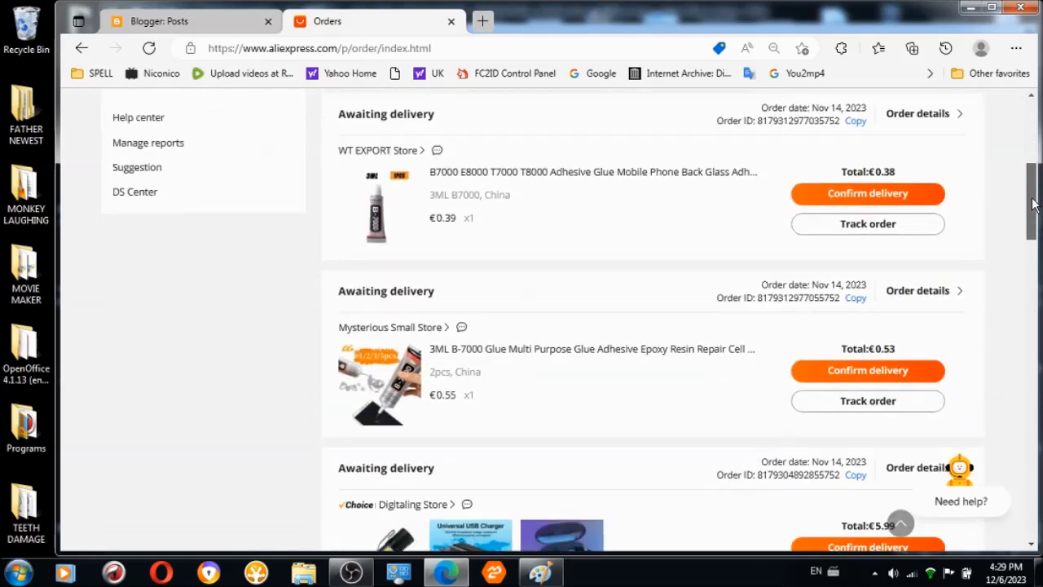
{"action": "scroll", "scroll_direction": "down", "scroll_amount": 3}
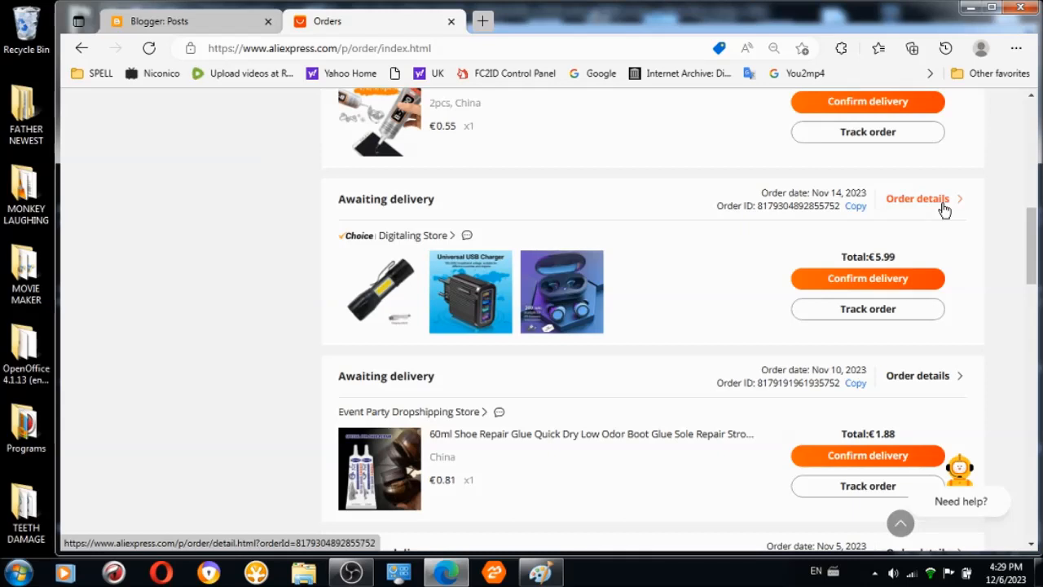
{"action": "left_click", "coordinate": [917, 198]}
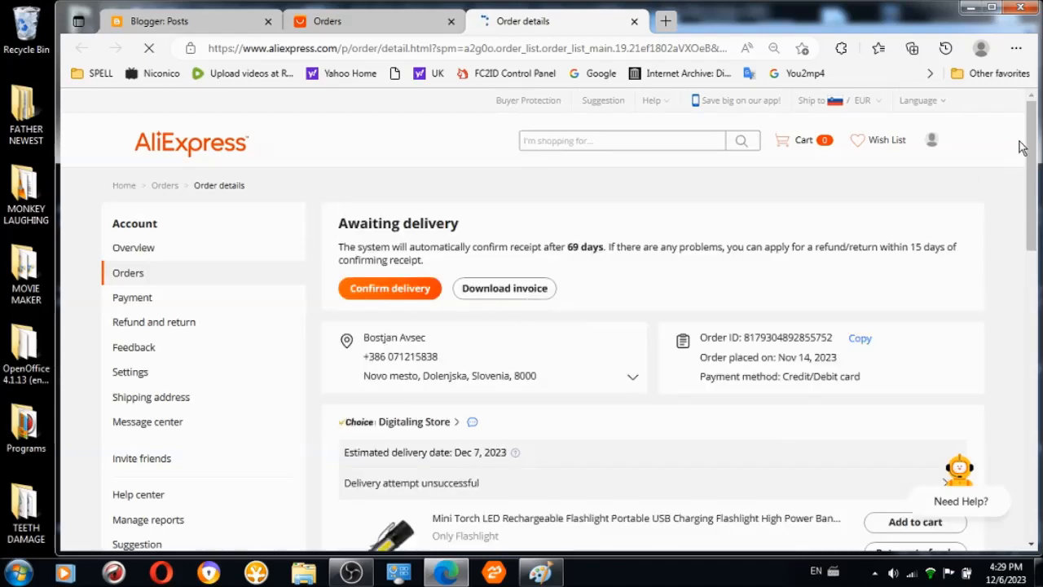
{"action": "scroll", "scroll_direction": "down", "scroll_amount": 3}
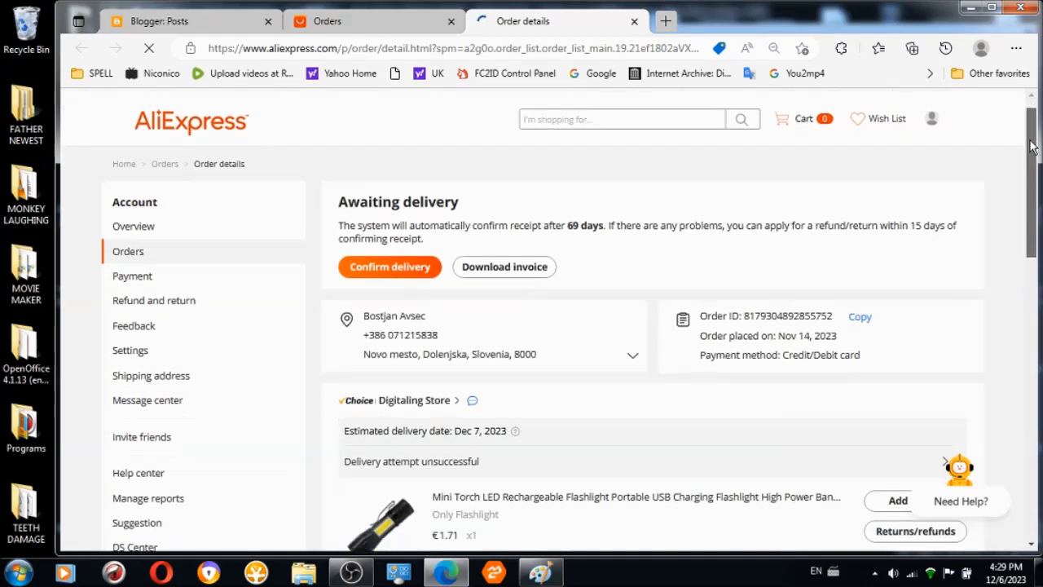
{"action": "scroll", "scroll_direction": "down", "scroll_amount": 3}
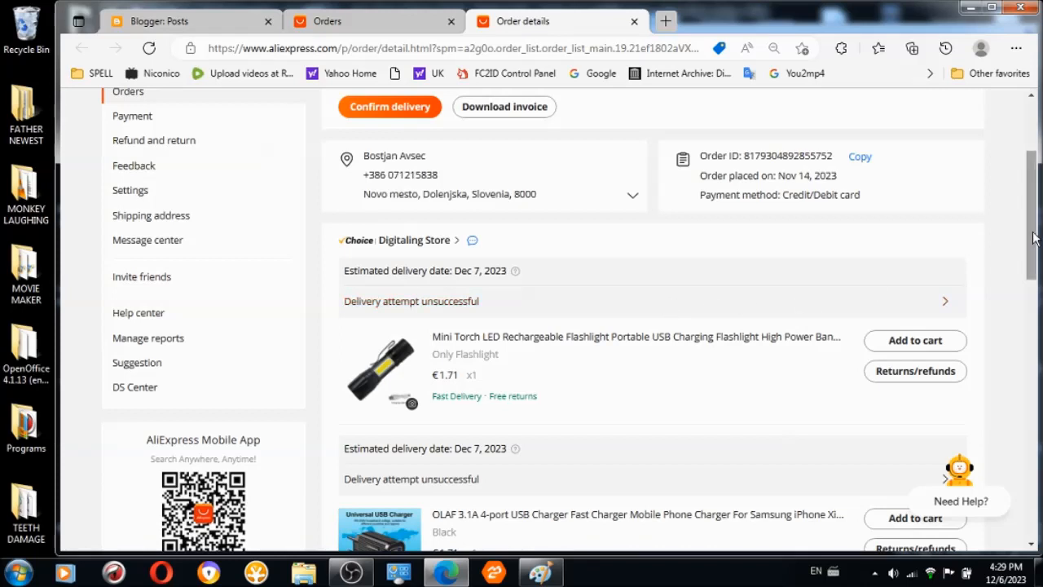
{"action": "scroll", "scroll_direction": "down", "scroll_amount": 3}
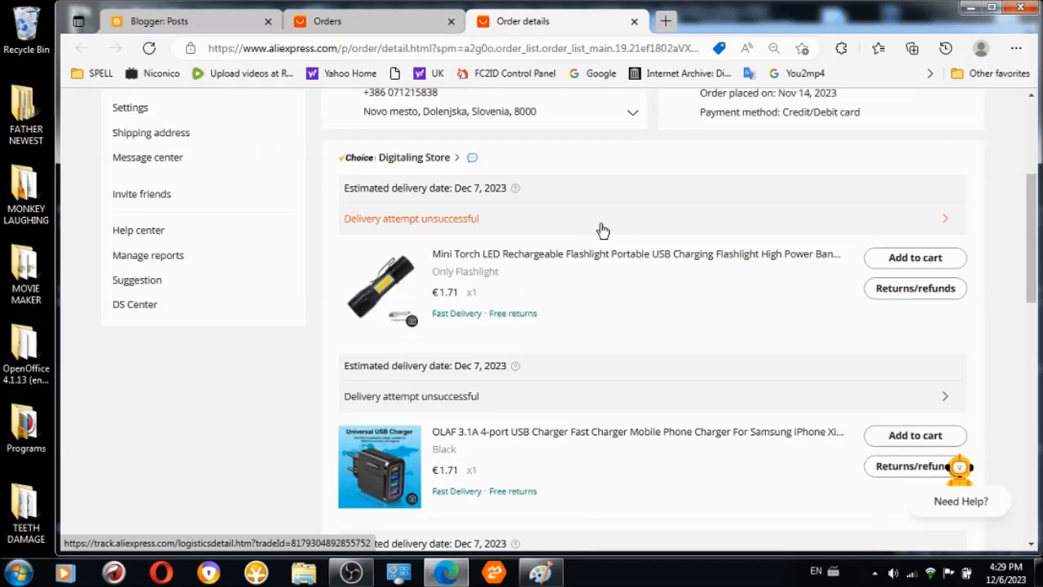
Open tracking for the unsuccessful delivery and select the place name Novo mesto.
{"action": "left_click", "coordinate": [412, 217]}
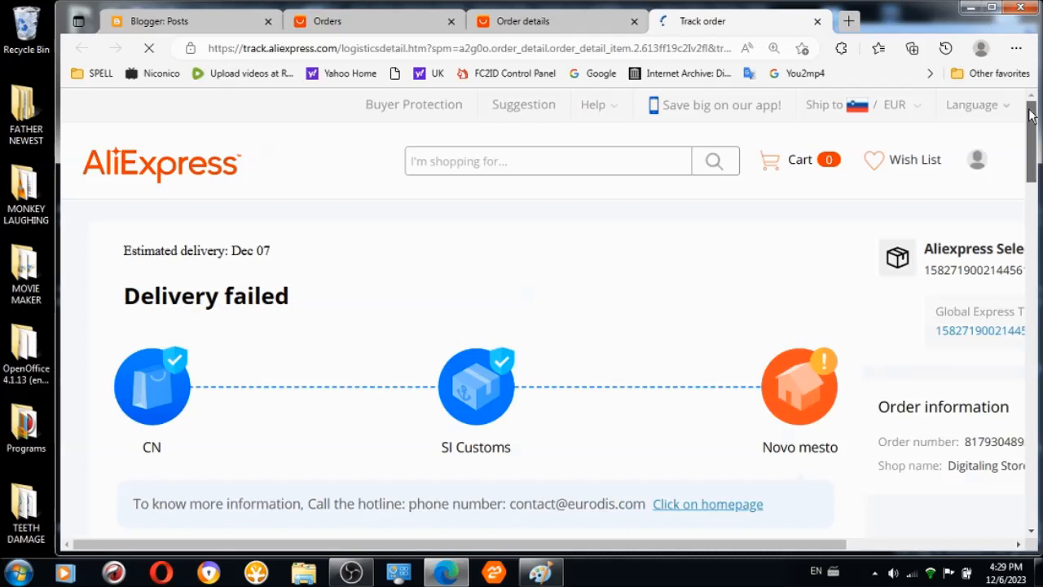
{"action": "scroll", "scroll_direction": "down", "scroll_amount": 3}
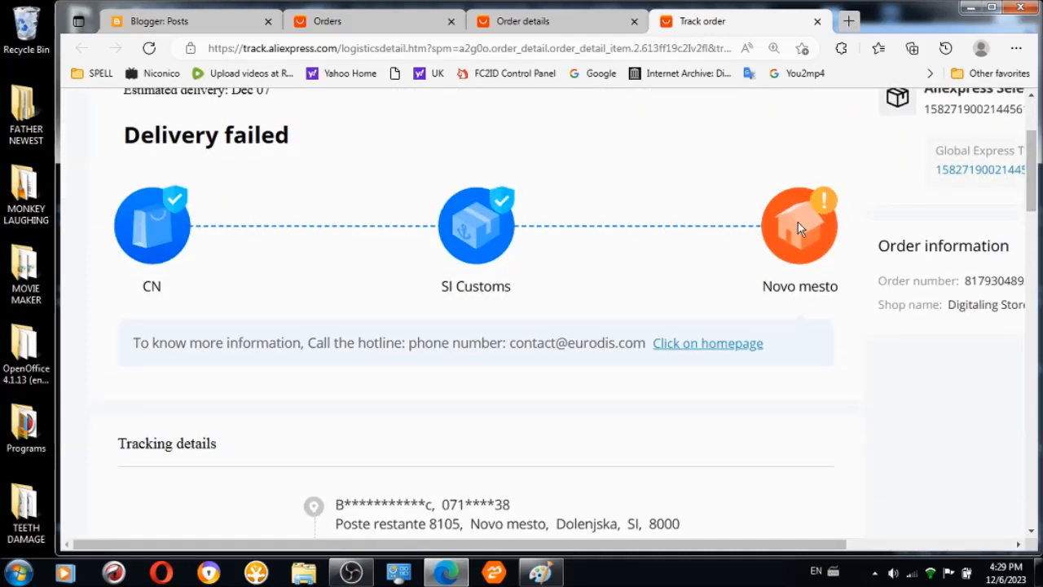
{"action": "mouse_move", "coordinate": [512, 249]}
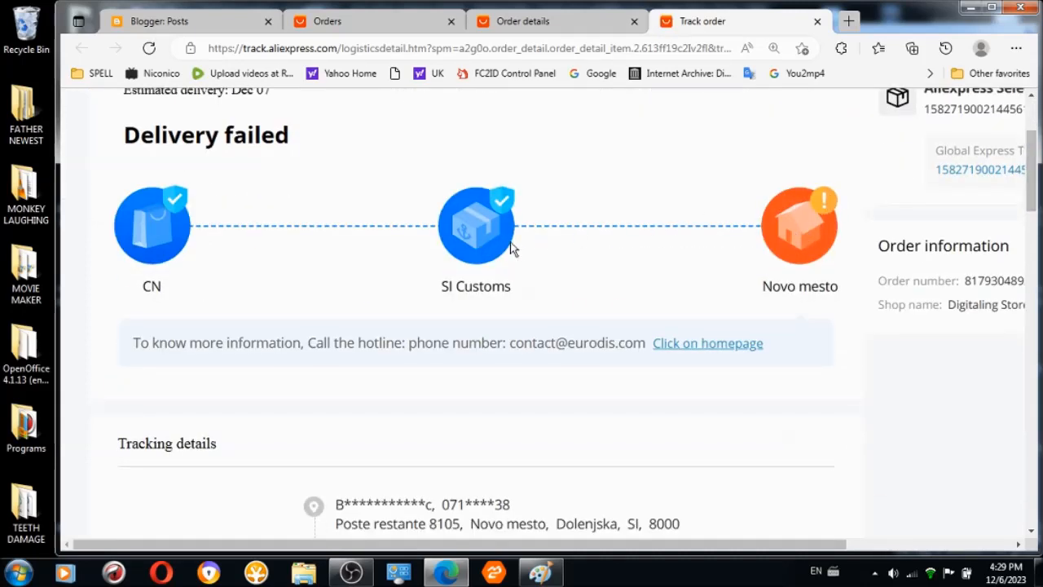
{"action": "mouse_move", "coordinate": [664, 268]}
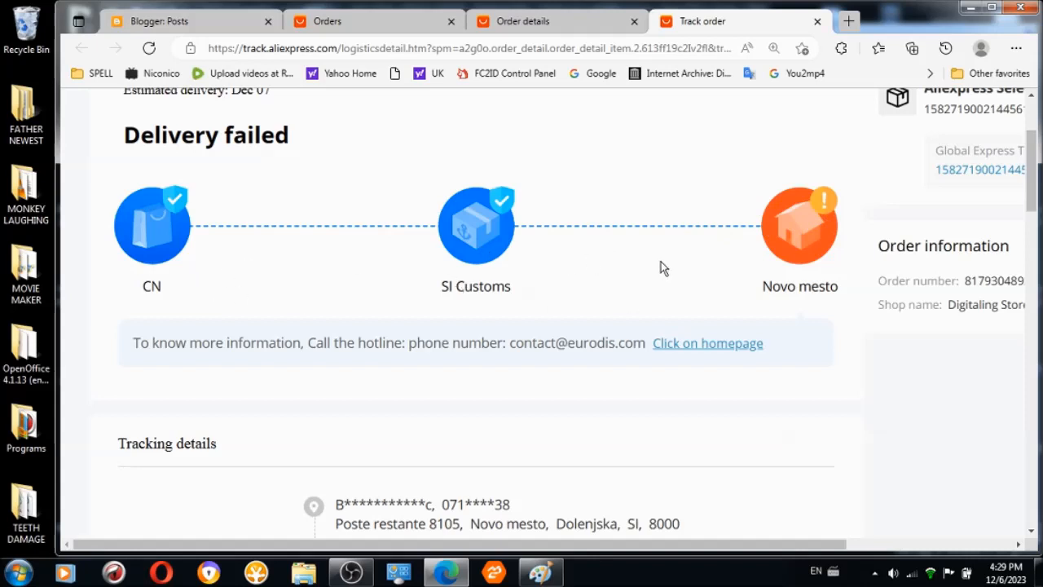
{"action": "double_click", "coordinate": [767, 286]}
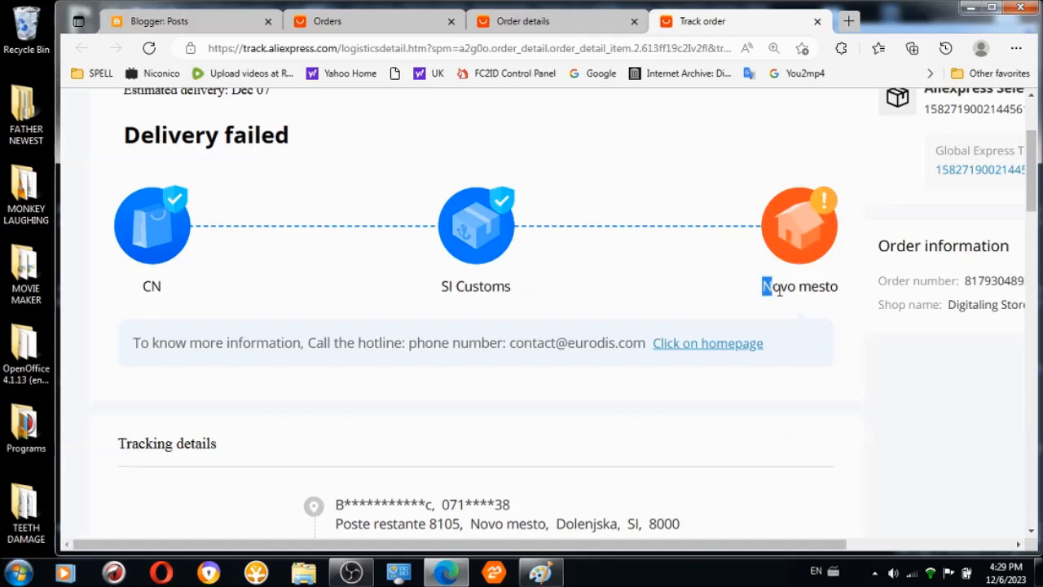
{"action": "right_click", "coordinate": [800, 286]}
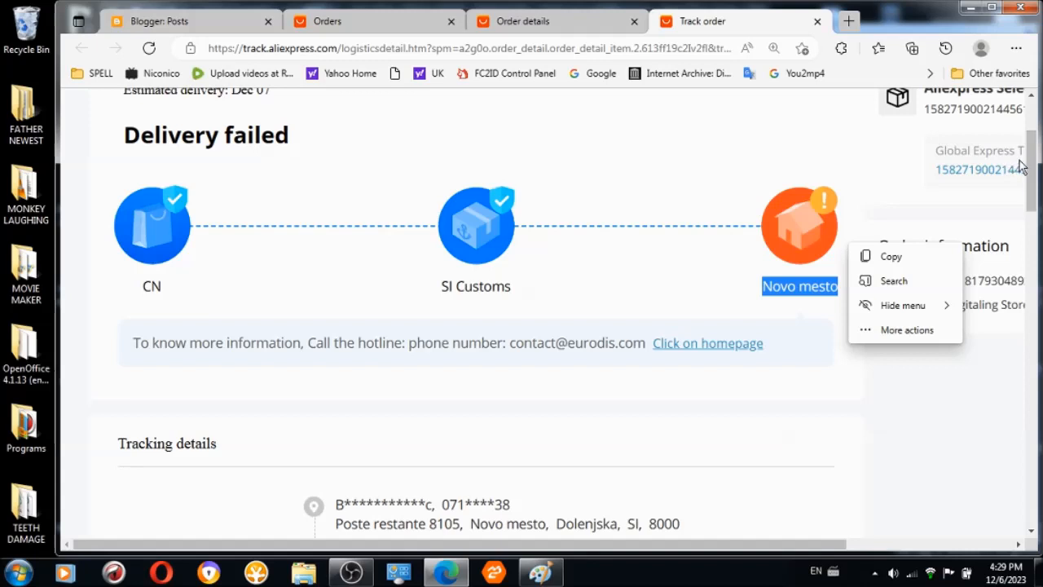
Scroll through the tracking history, then open a new browser tab with saved favourites.
{"action": "scroll", "scroll_direction": "down", "scroll_amount": 3}
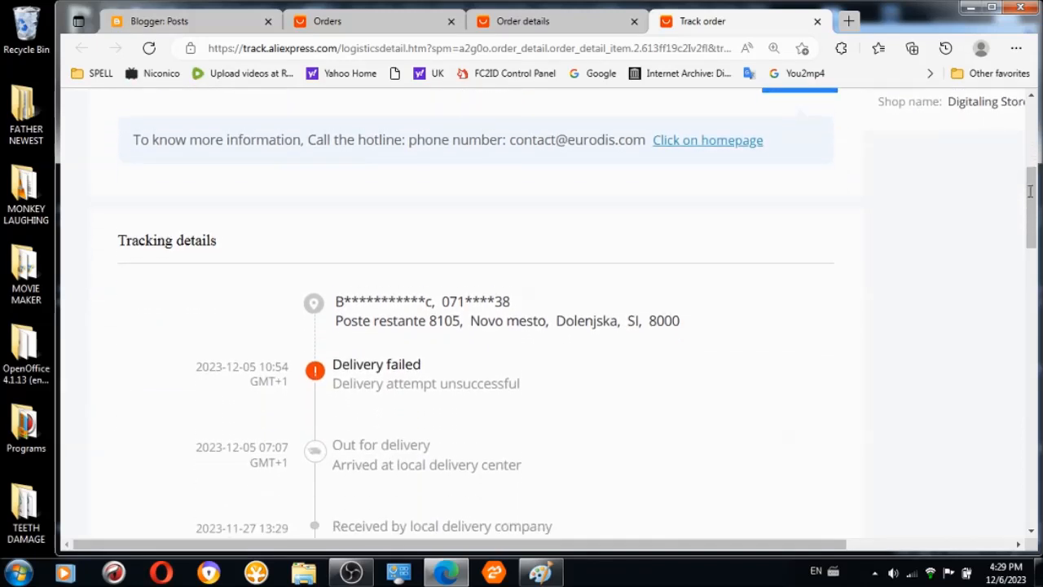
{"action": "scroll", "scroll_direction": "down", "scroll_amount": 3}
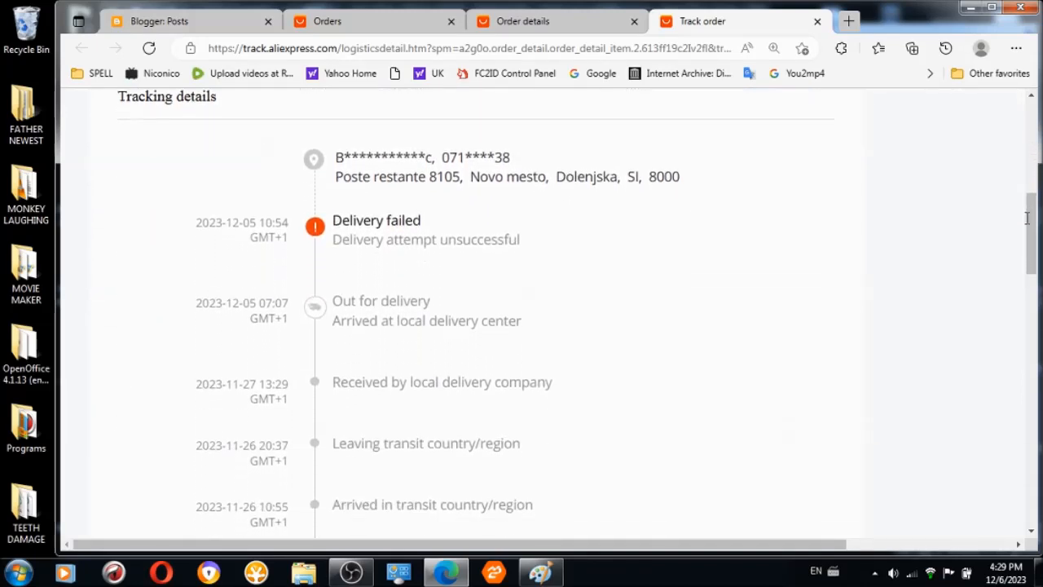
{"action": "scroll", "scroll_direction": "up", "scroll_amount": 3}
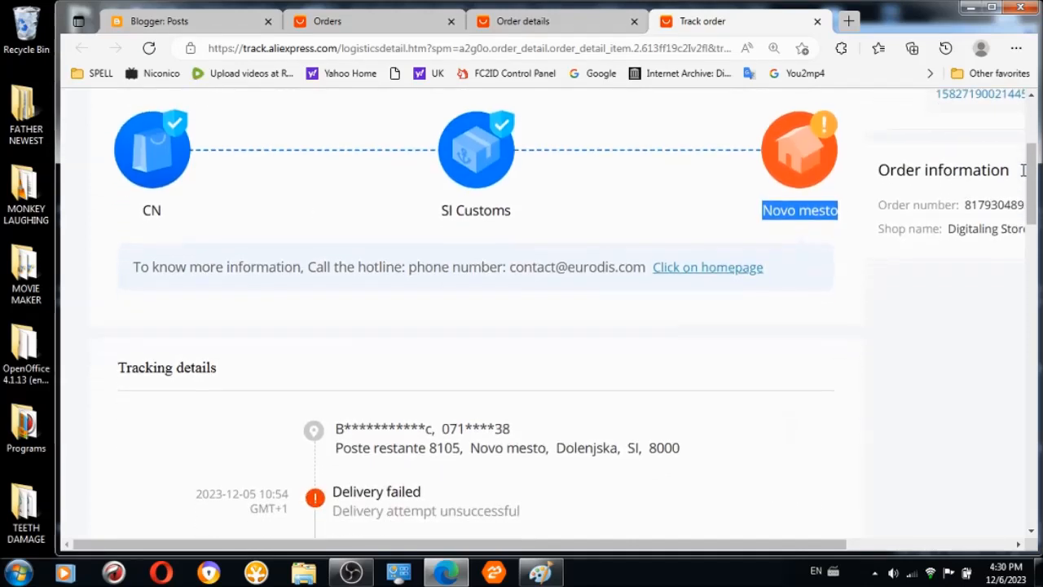
{"action": "scroll", "scroll_direction": "down", "scroll_amount": 3}
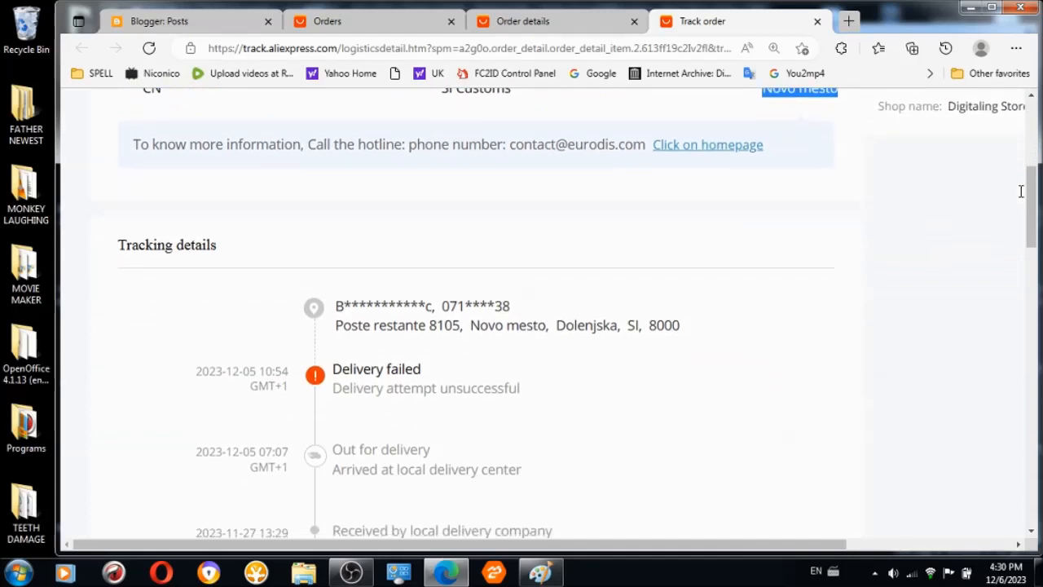
{"action": "scroll", "scroll_direction": "down", "scroll_amount": 3}
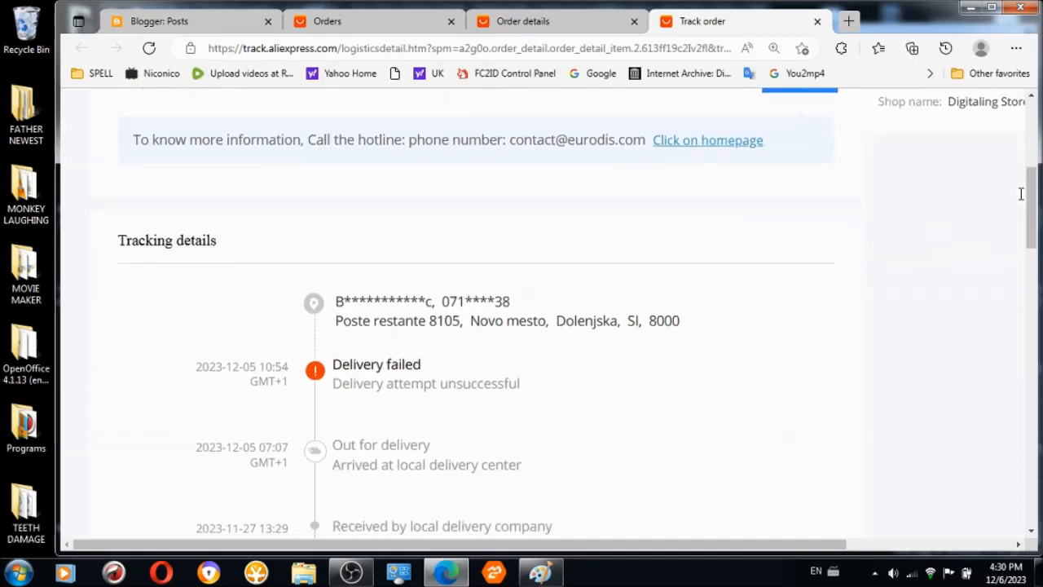
{"action": "scroll", "scroll_direction": "down", "scroll_amount": 3}
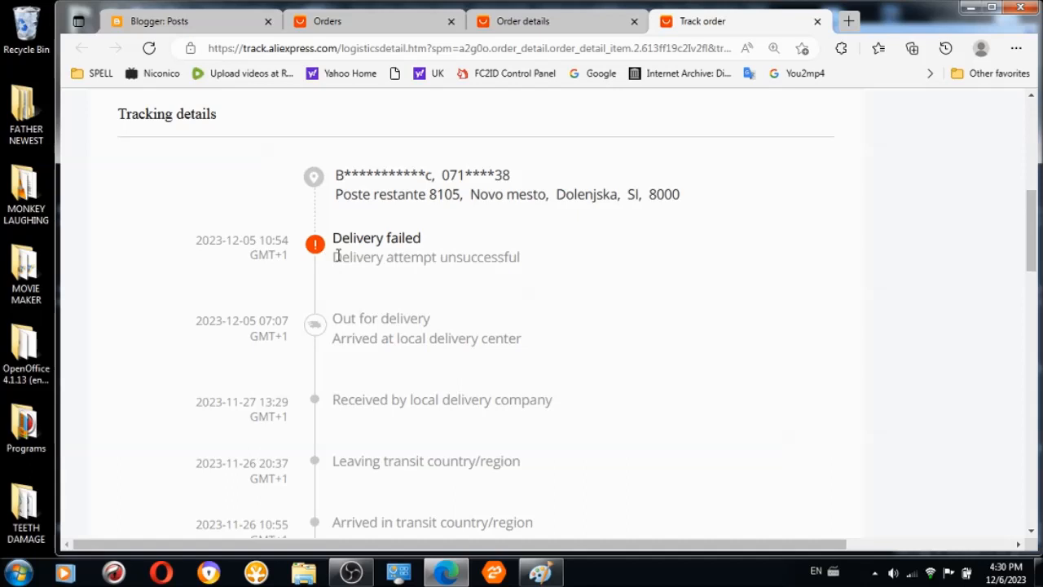
{"action": "mouse_move", "coordinate": [578, 274]}
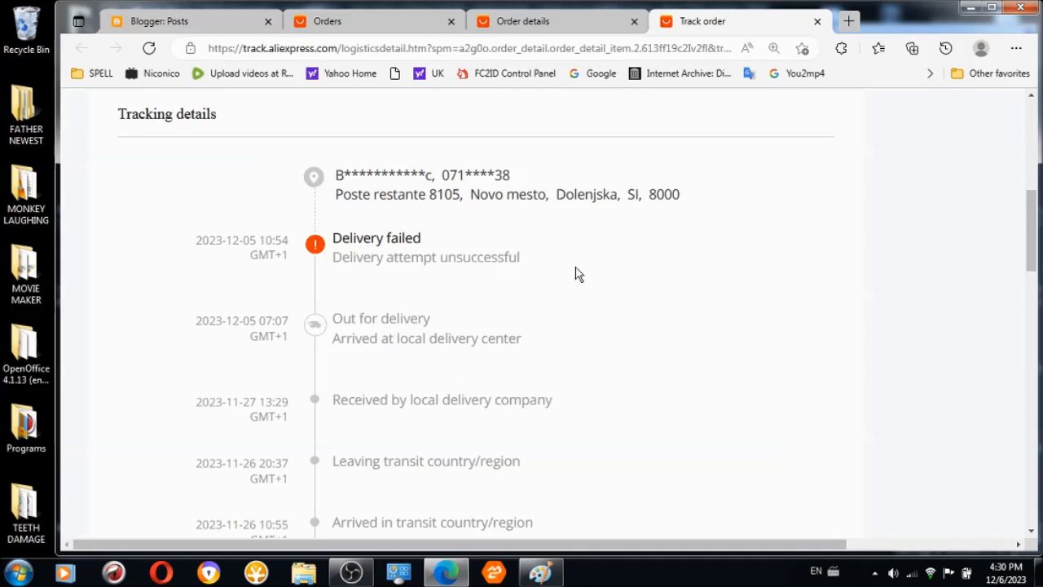
{"action": "mouse_move", "coordinate": [609, 276]}
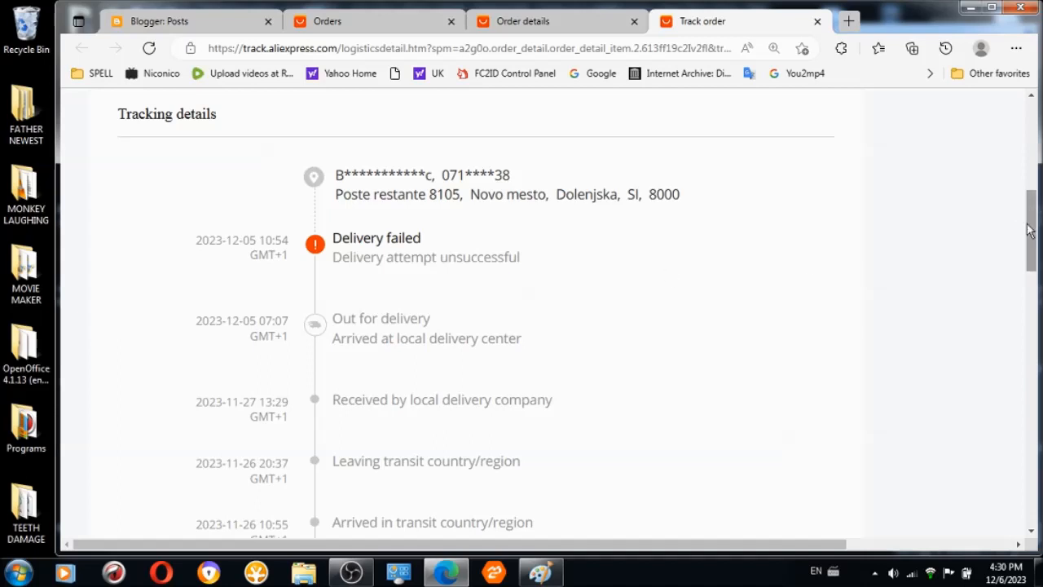
{"action": "scroll", "scroll_direction": "down", "scroll_amount": 3}
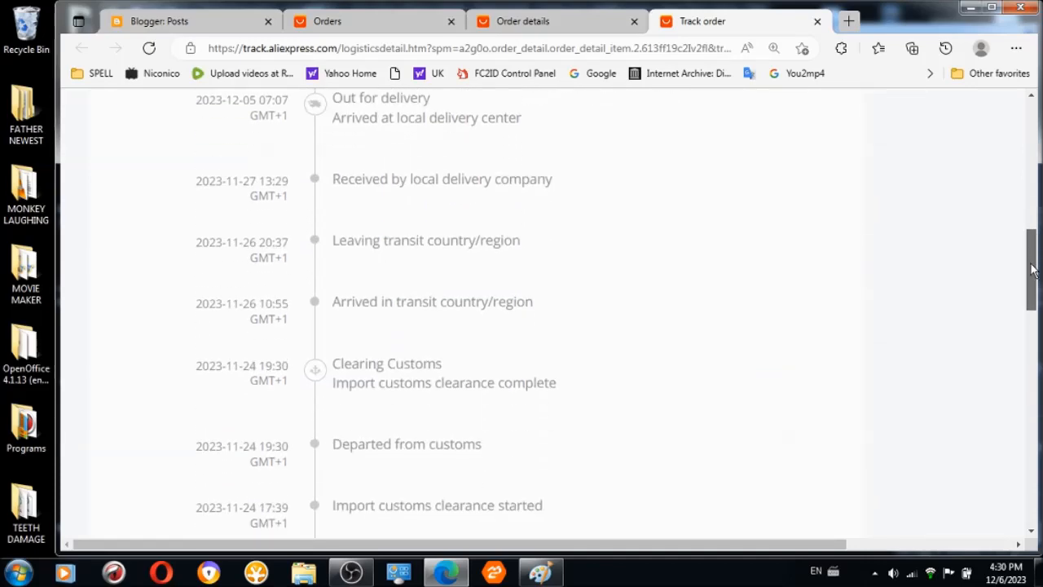
{"action": "scroll", "scroll_direction": "up", "scroll_amount": 3}
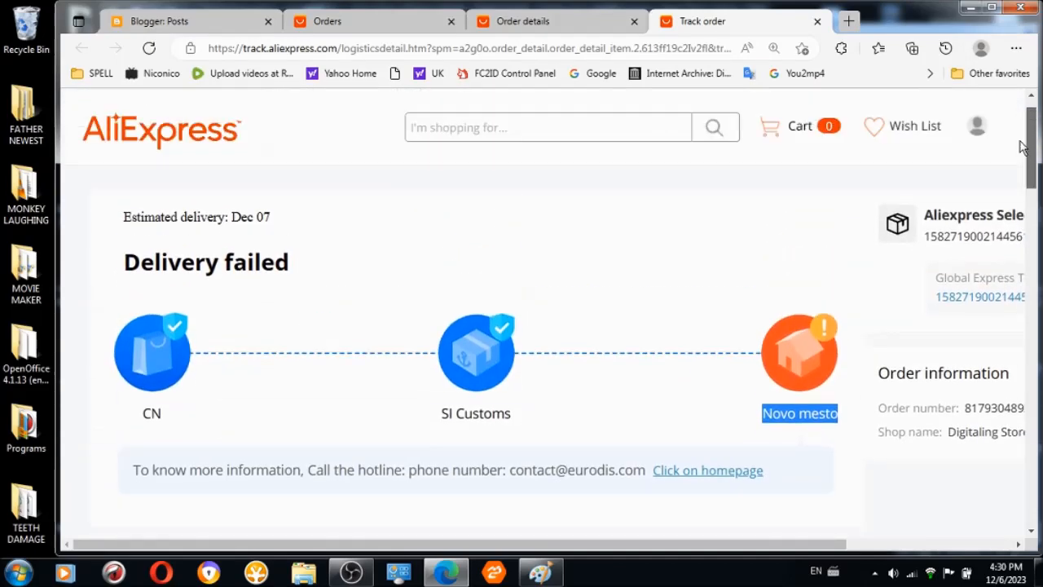
{"action": "left_click", "coordinate": [848, 21]}
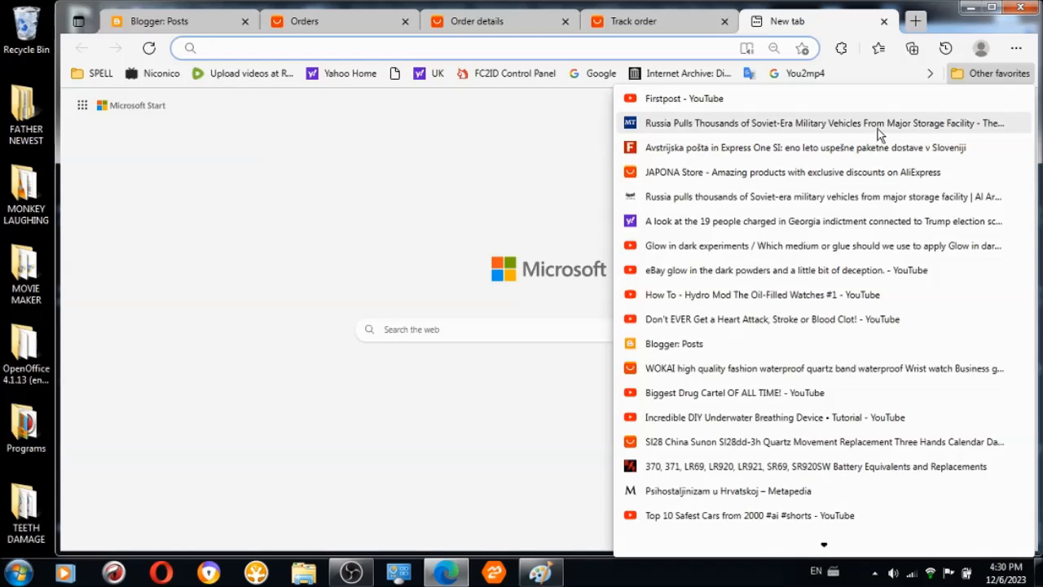
Go to Blogger Posts and view the 'United States of America and European Union enforced paranoia' post.
{"action": "left_click", "coordinate": [674, 343]}
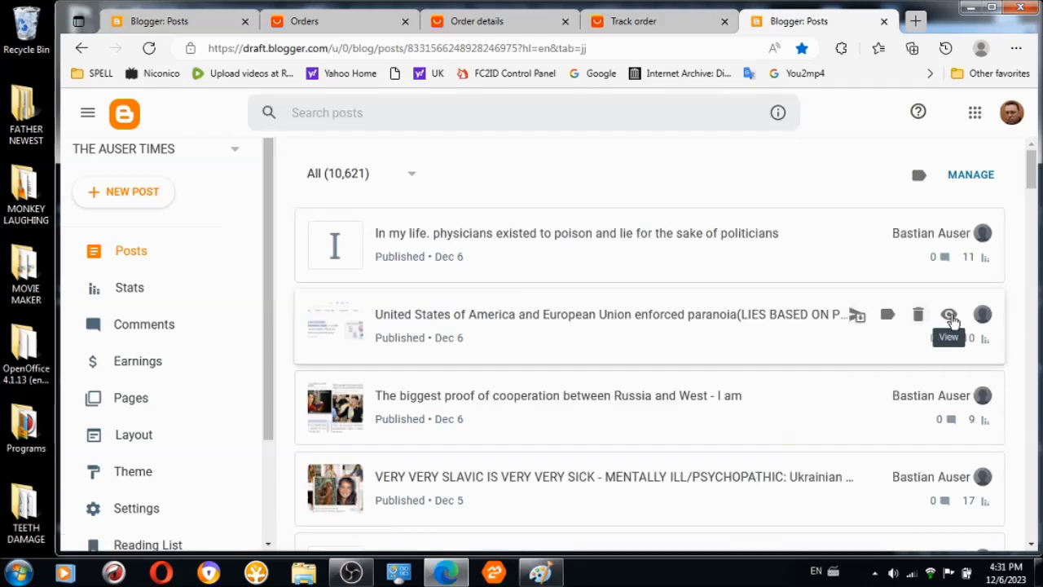
{"action": "left_click", "coordinate": [947, 314]}
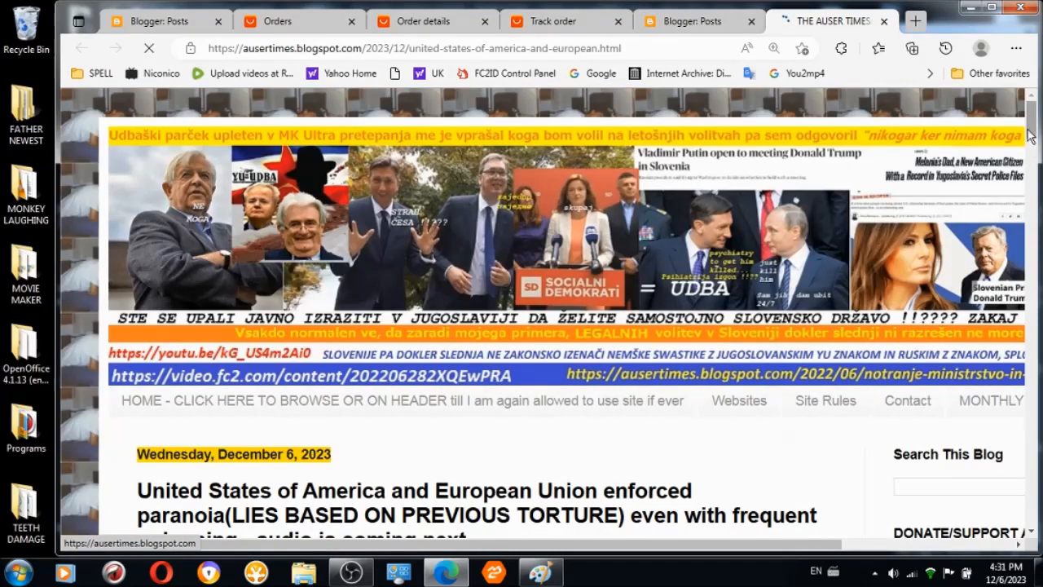
Find the hypertension-cholesterol passage by searching 'chol', then return to the tracking tab.
{"action": "scroll", "scroll_direction": "down", "scroll_amount": 3}
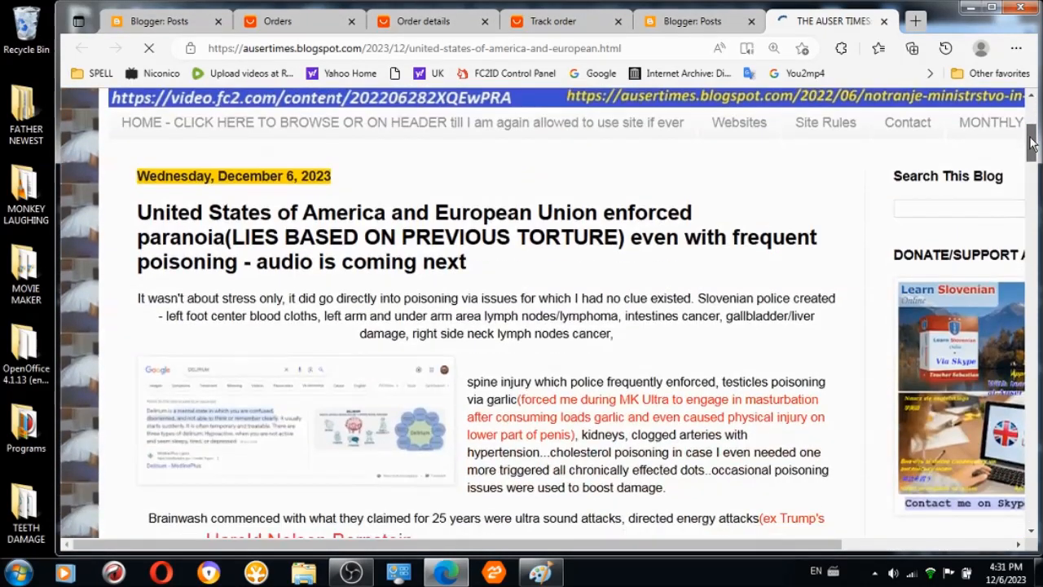
{"action": "scroll", "scroll_direction": "down", "scroll_amount": 3}
{"action": "type", "text": "c"}
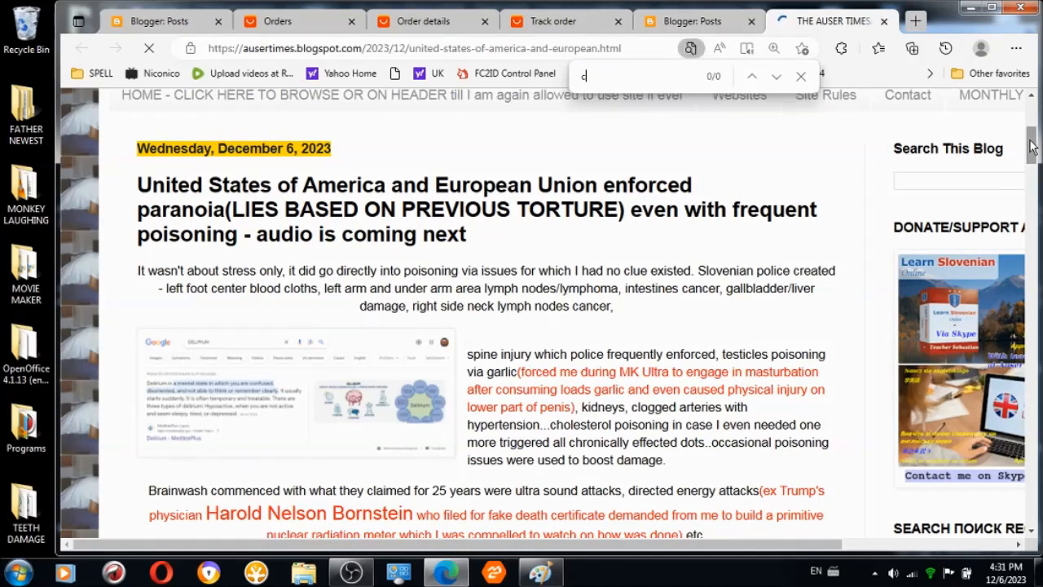
{"action": "type", "text": "hol"}
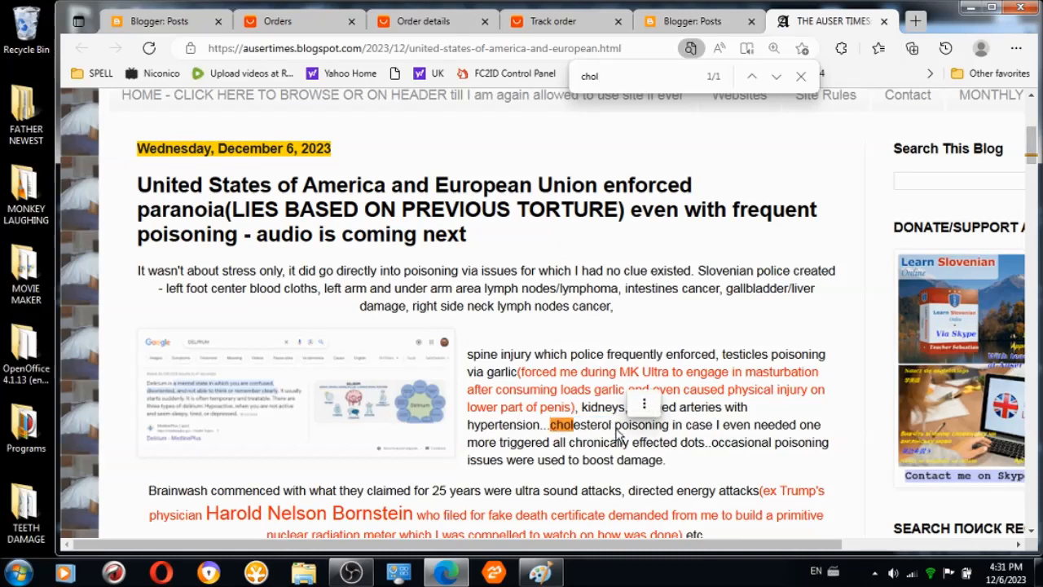
{"action": "mouse_move", "coordinate": [615, 434]}
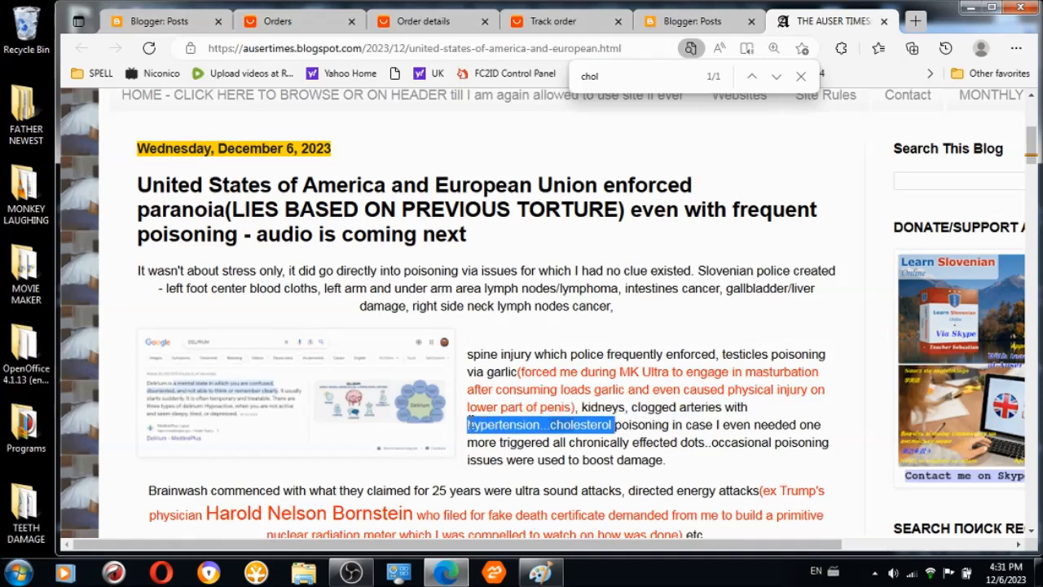
{"action": "right_click", "coordinate": [538, 424]}
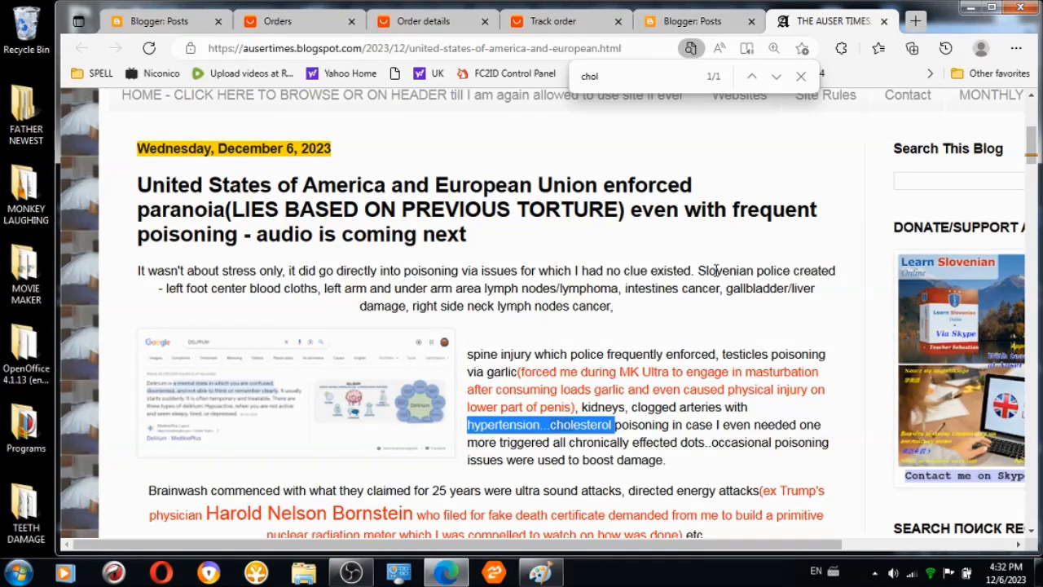
{"action": "left_click", "coordinate": [545, 21]}
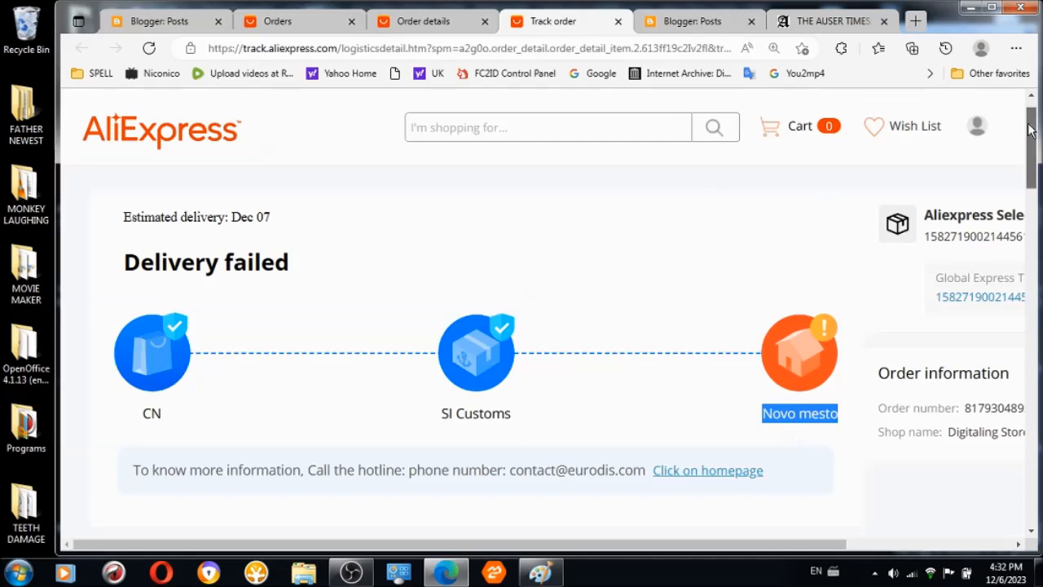
Scroll down to the Tracking details, then switch to the Orders tab.
{"action": "scroll", "scroll_direction": "down", "scroll_amount": 3}
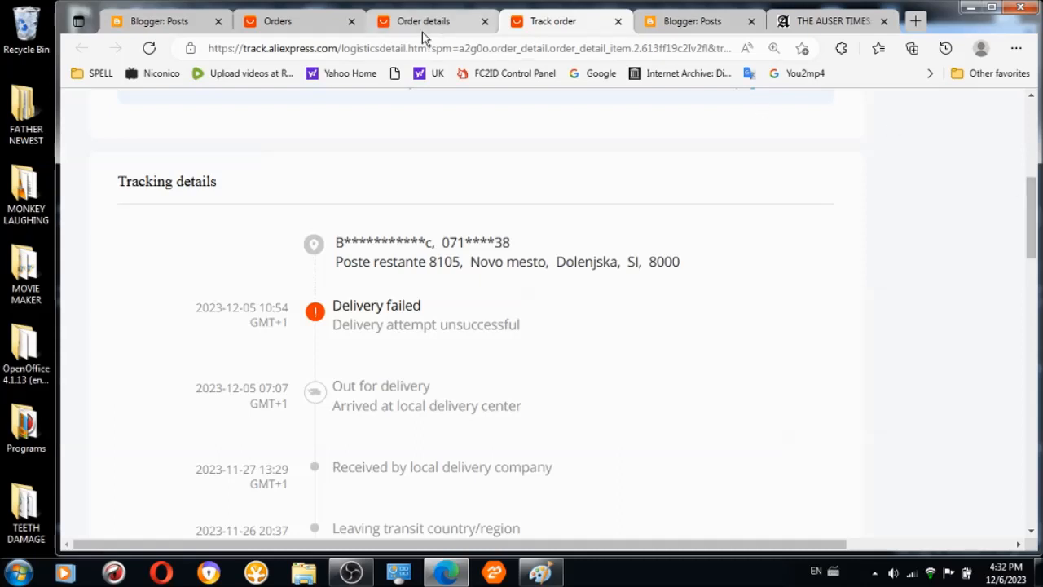
{"action": "left_click", "coordinate": [421, 20]}
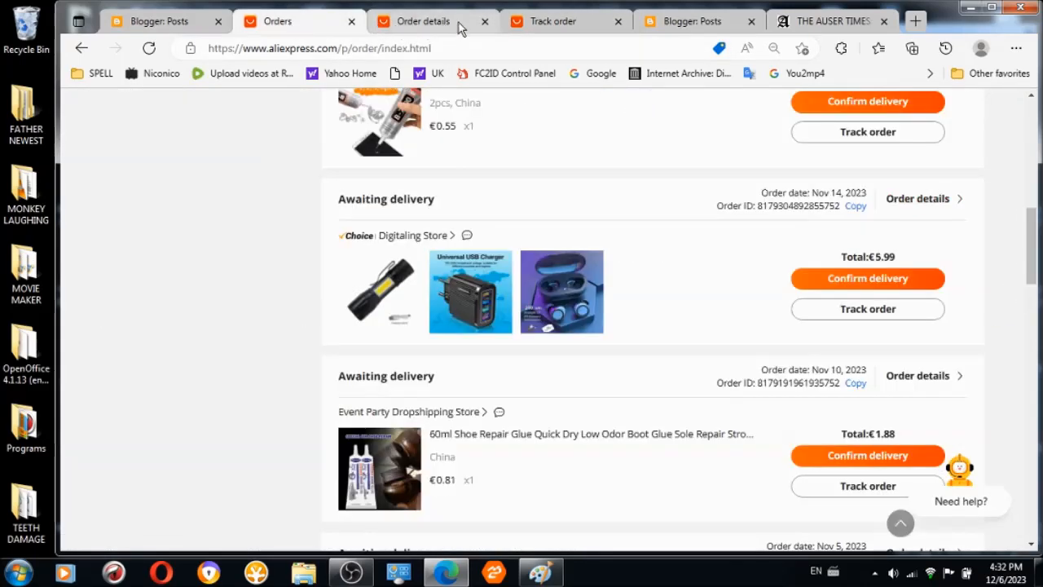
Close the order details and tracking tabs, browse the orders, and load Google in the blog tab.
{"action": "left_click", "coordinate": [486, 22]}
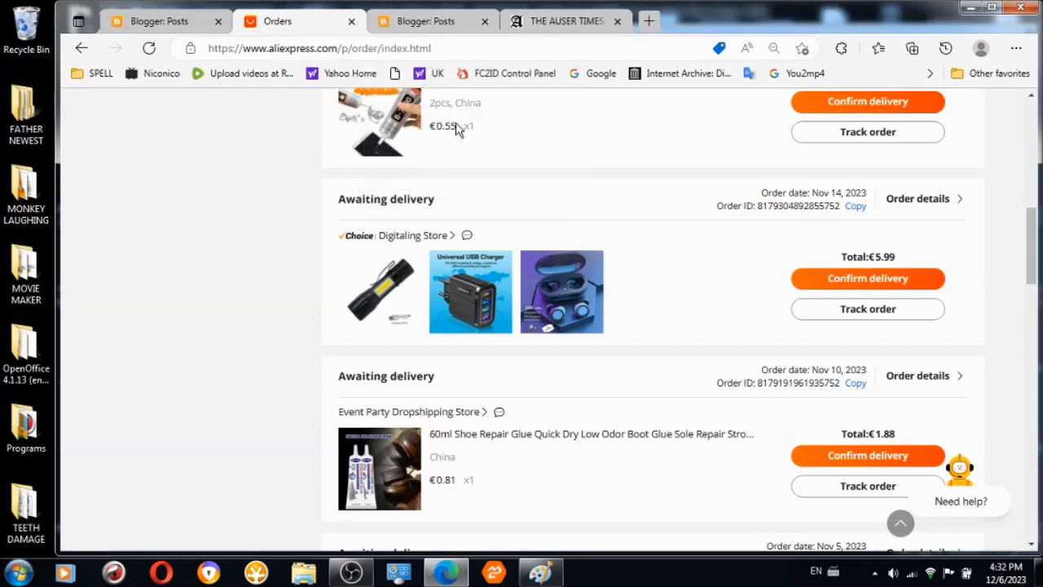
{"action": "scroll", "scroll_direction": "down", "scroll_amount": 3}
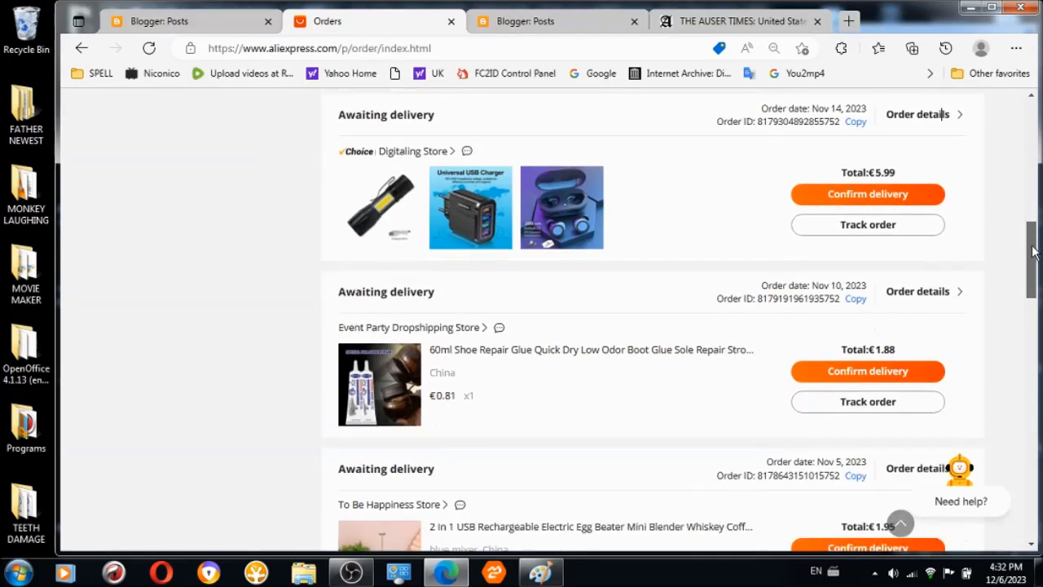
{"action": "scroll", "scroll_direction": "down", "scroll_amount": 3}
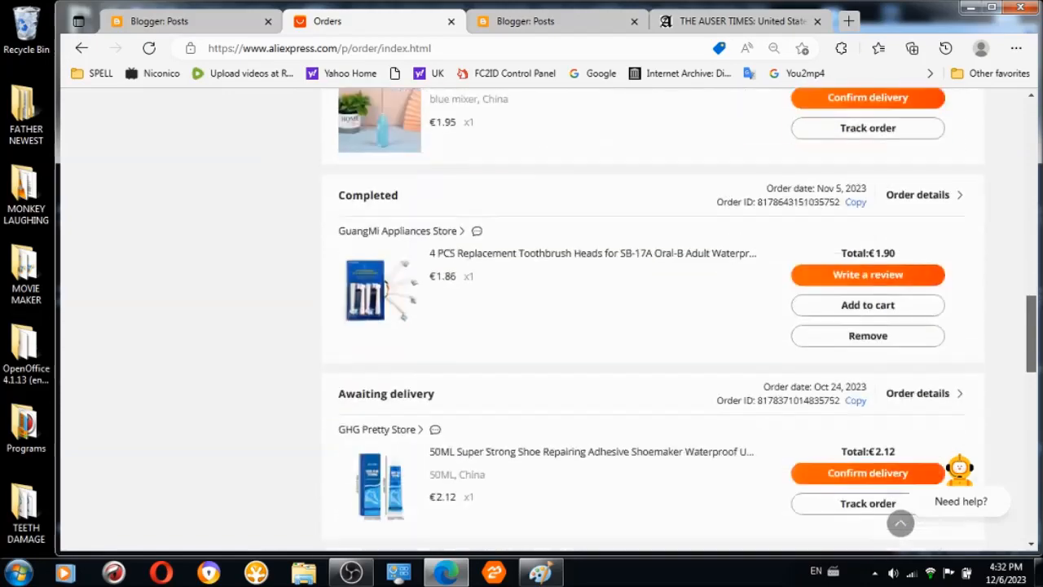
{"action": "scroll", "scroll_direction": "down", "scroll_amount": 3}
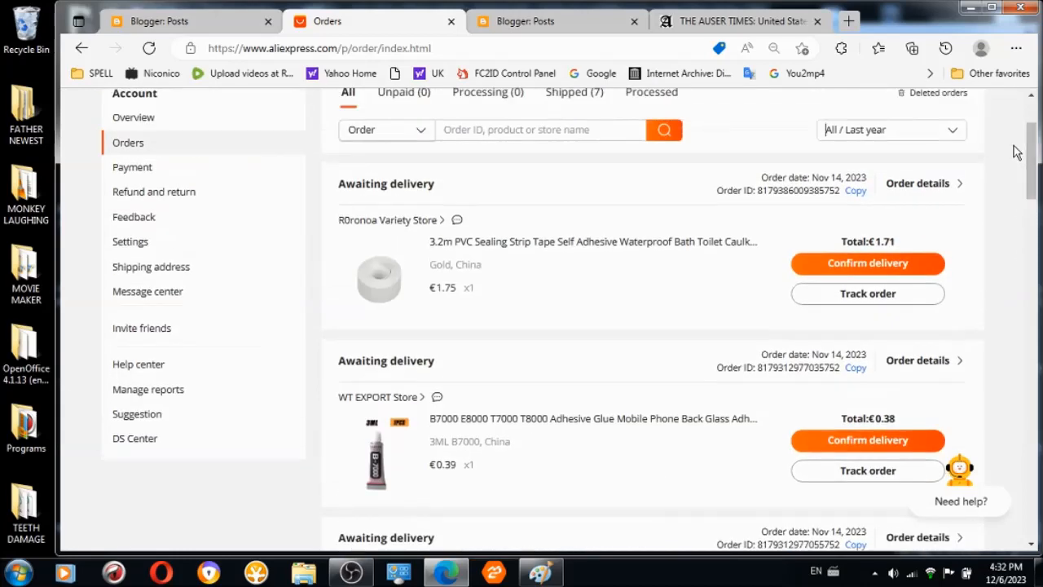
{"action": "mouse_move", "coordinate": [543, 185]}
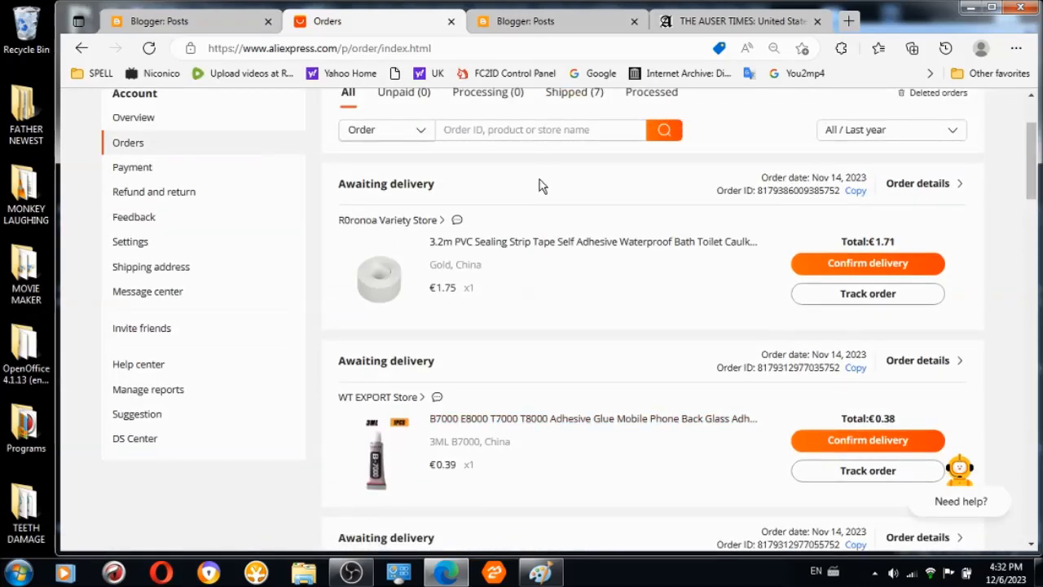
{"action": "mouse_move", "coordinate": [753, 39]}
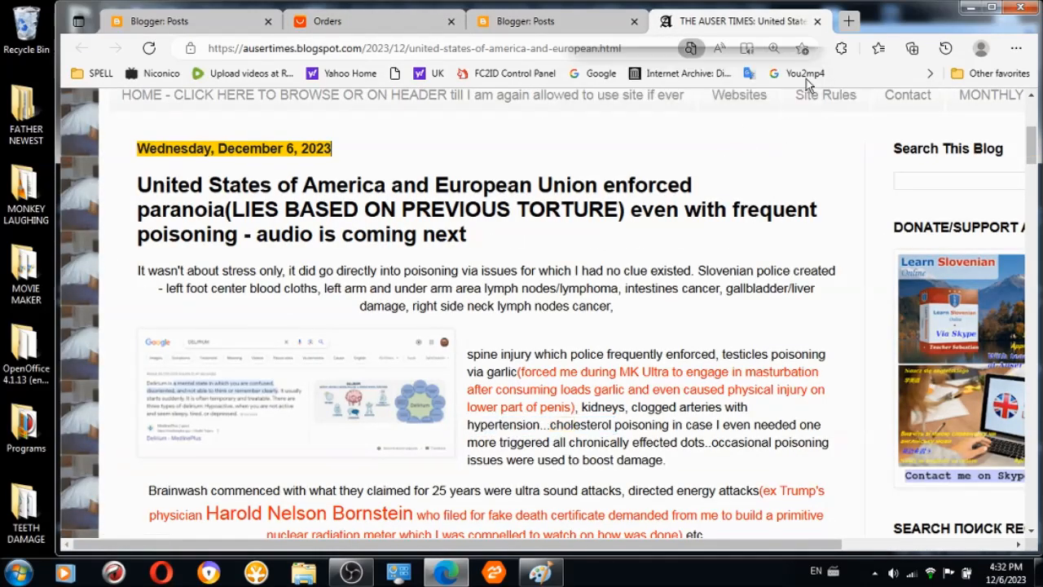
{"action": "left_click", "coordinate": [592, 73]}
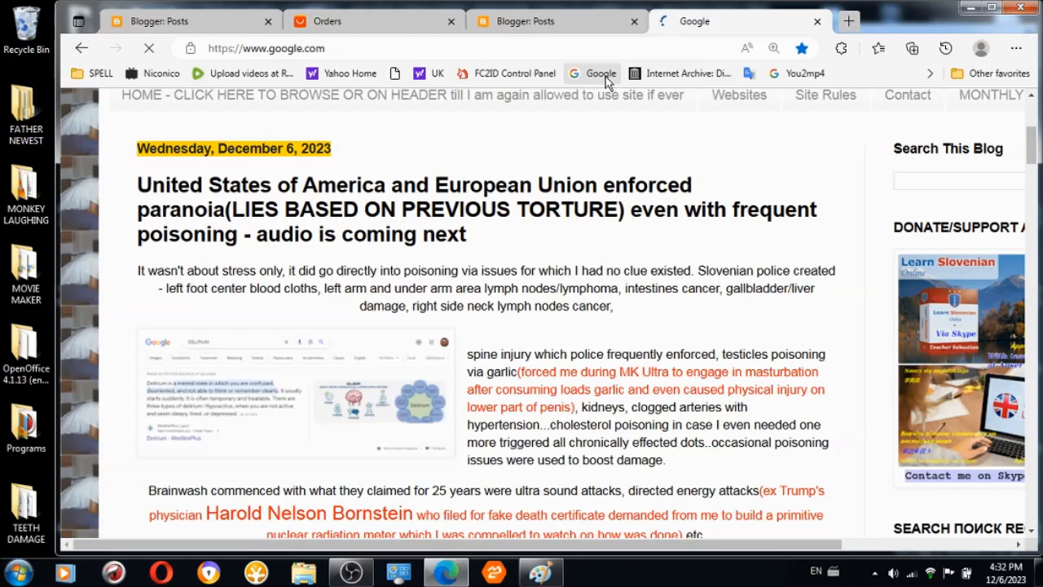